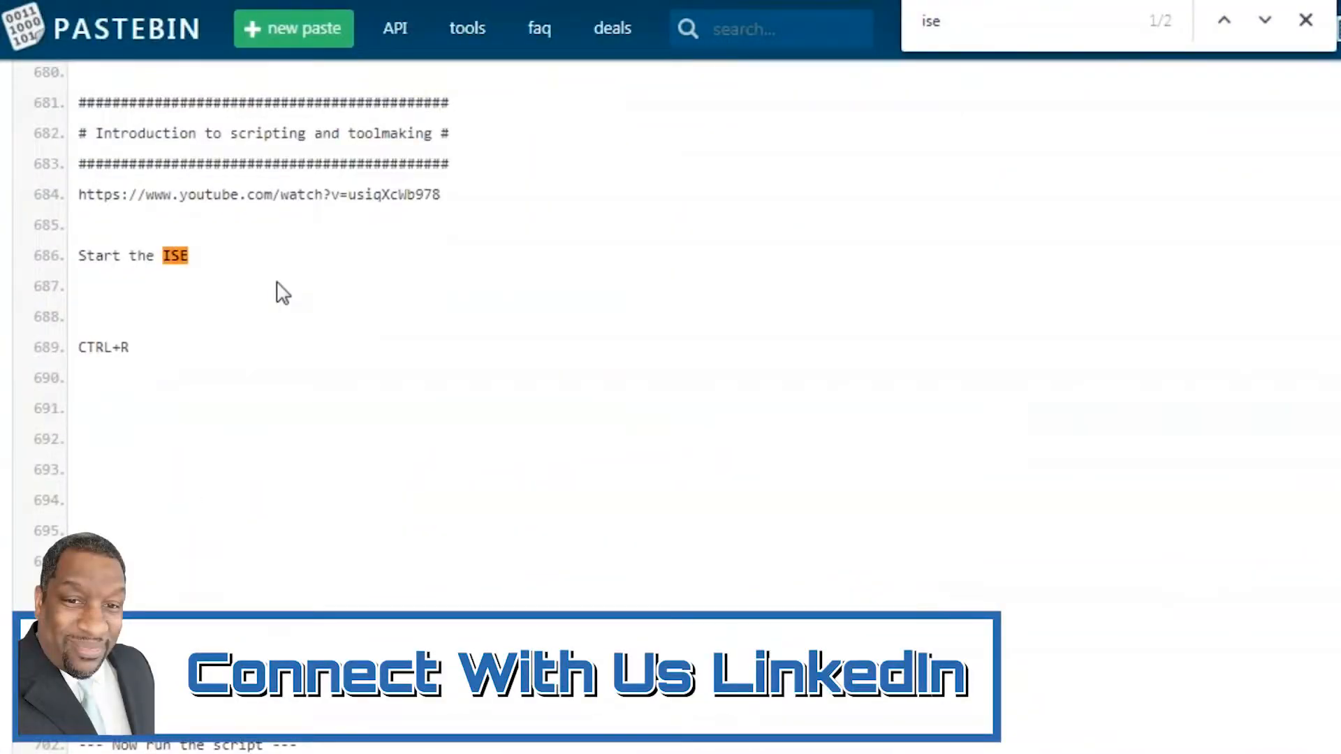
- Select the Get-EventLog -LogName application line in the Pastebin notes for copying
{"action": "left_click", "coordinate": [1306, 20]}
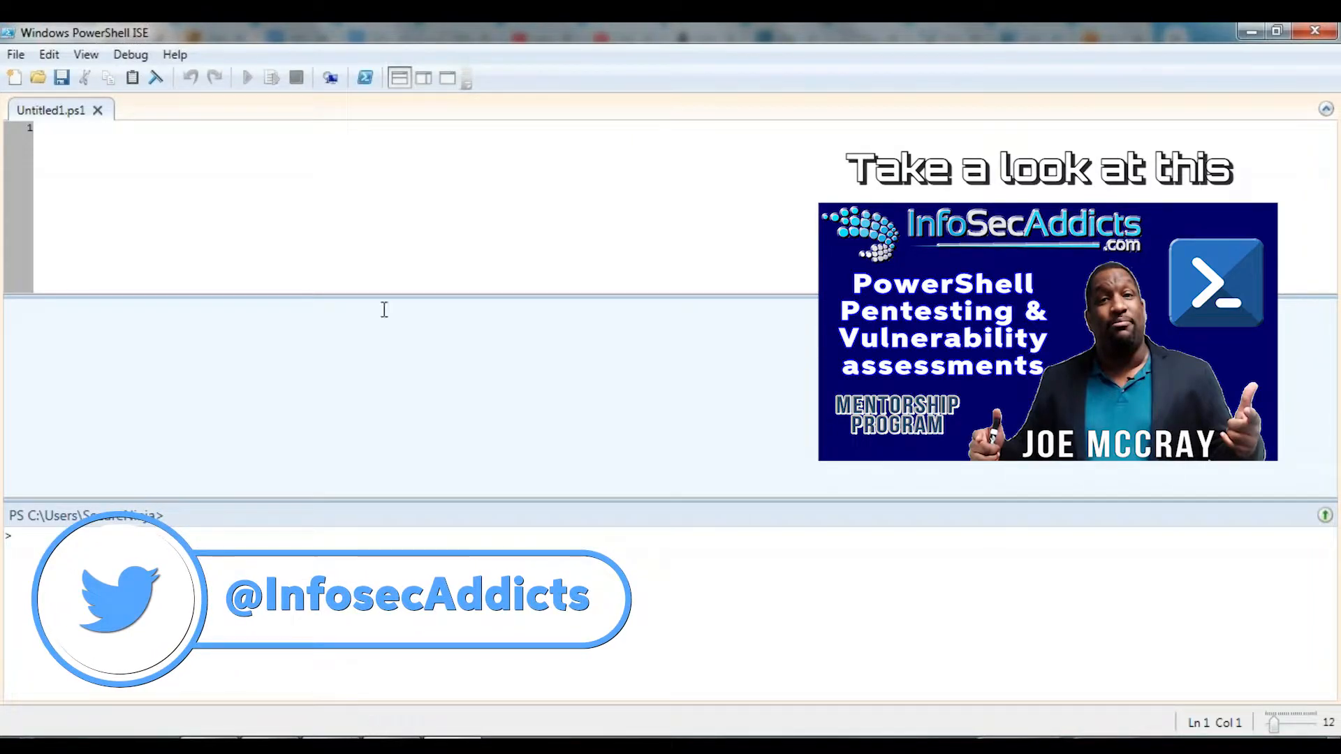
{"action": "right_click", "coordinate": [81, 702]}
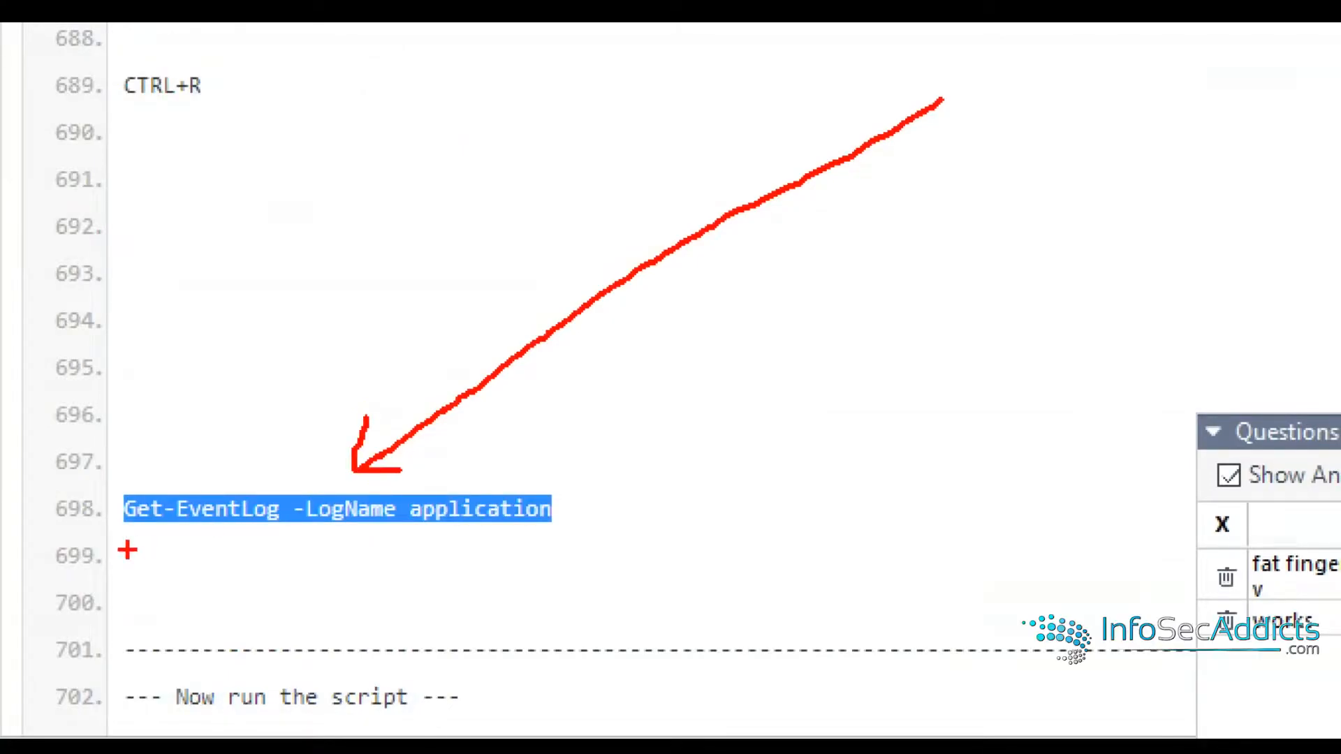
{"action": "left_click_drag", "start_coordinate": [129, 548], "coordinate": [342, 546]}
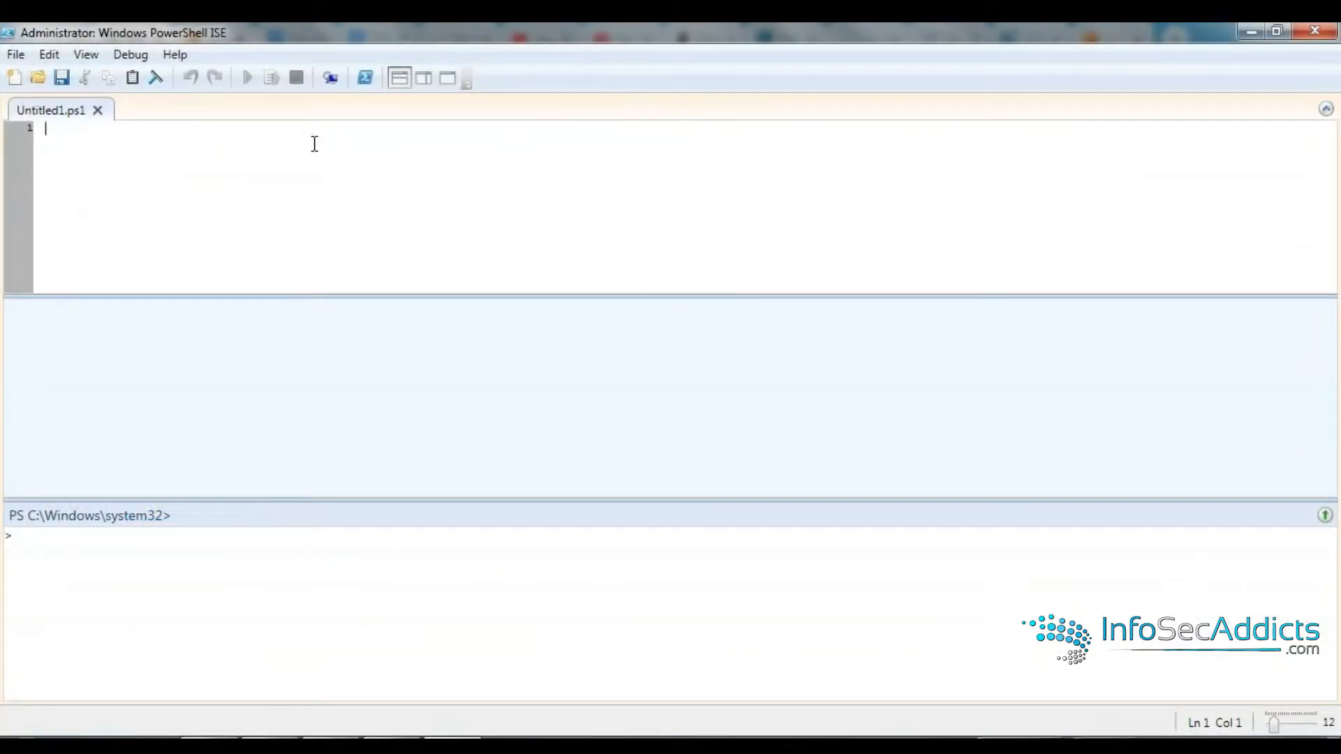
- Enter Get-EventLog -LogName application in the script pane and run it to list log entries
{"action": "type", "text": "Get-EventLog -LogName application"}
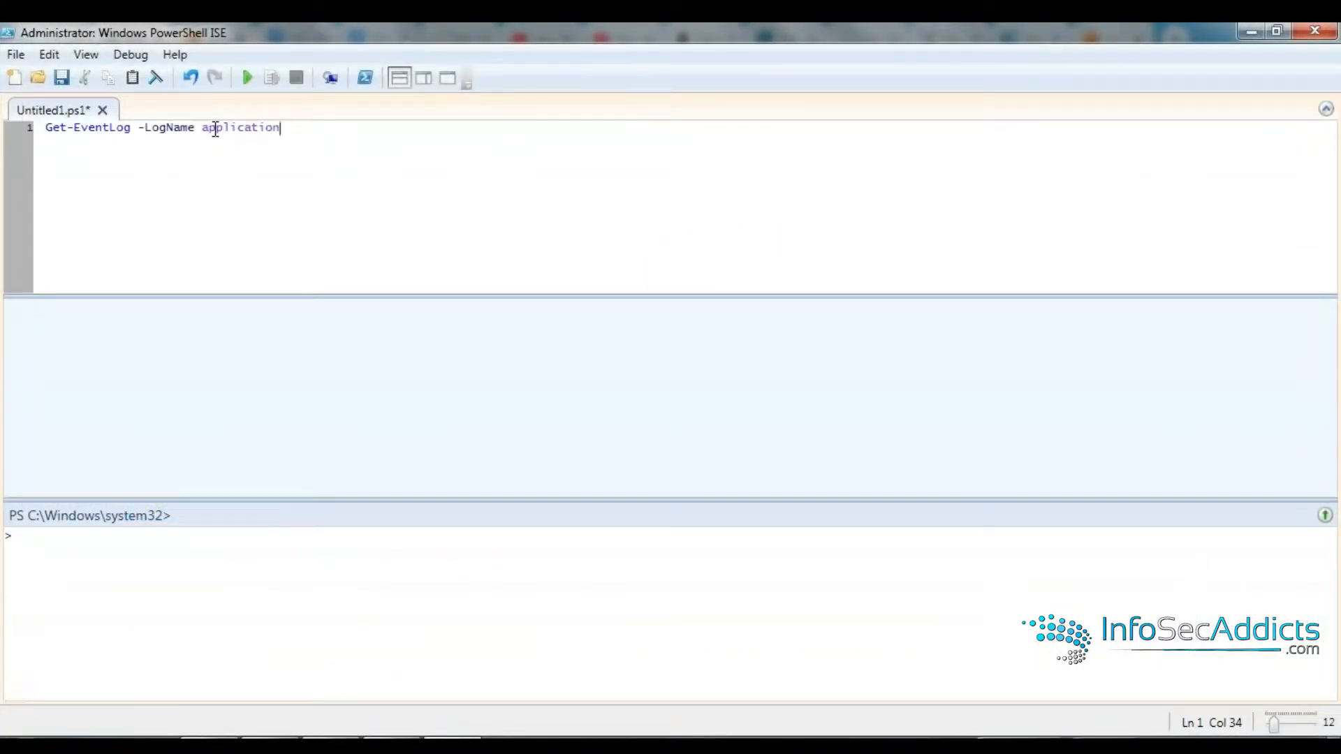
{"action": "mouse_move", "coordinate": [247, 79]}
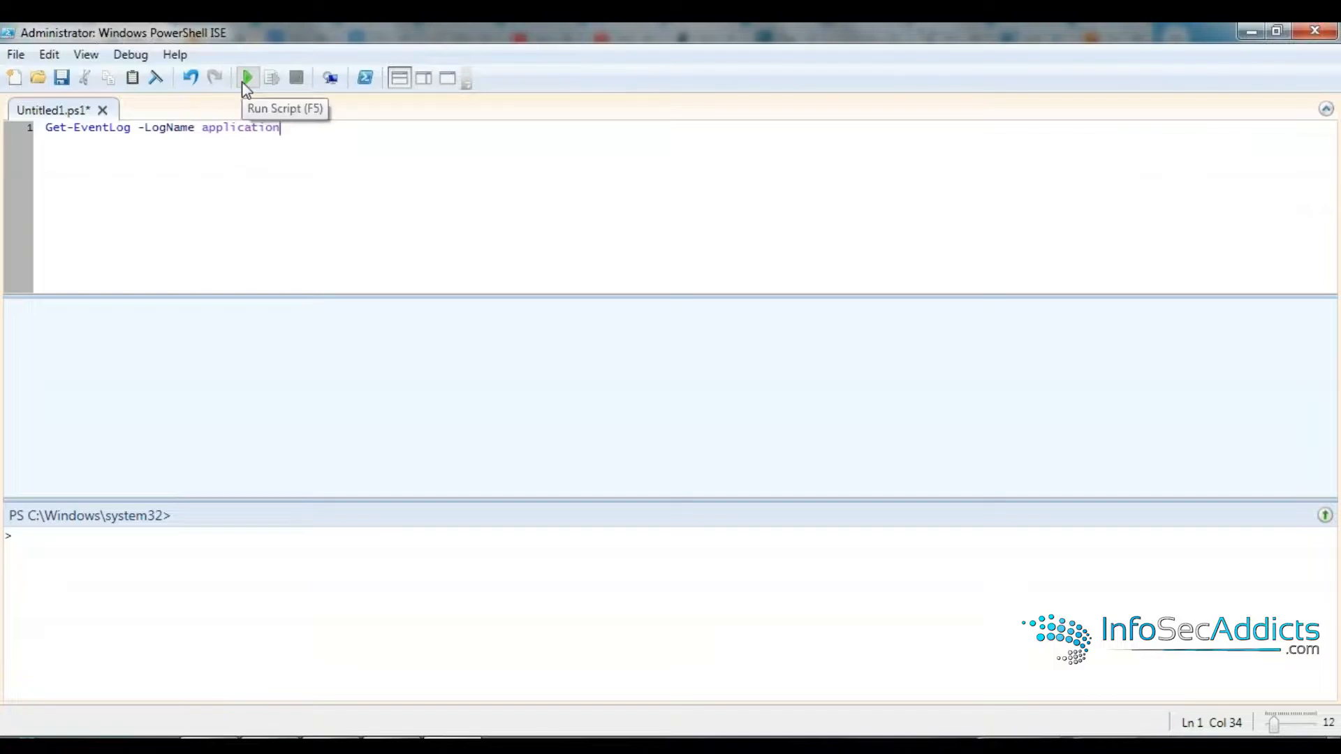
{"action": "left_click", "coordinate": [247, 79]}
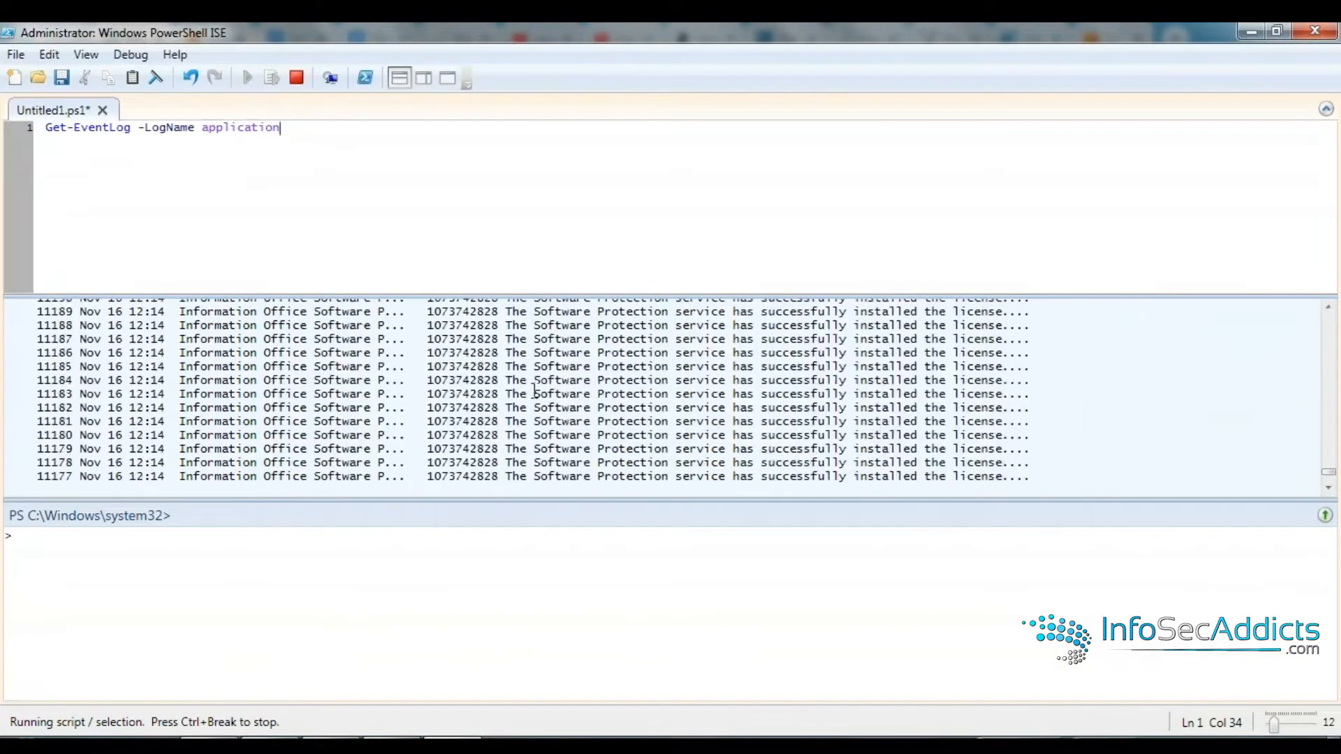
{"action": "scroll", "scroll_direction": "down", "scroll_amount": 3}
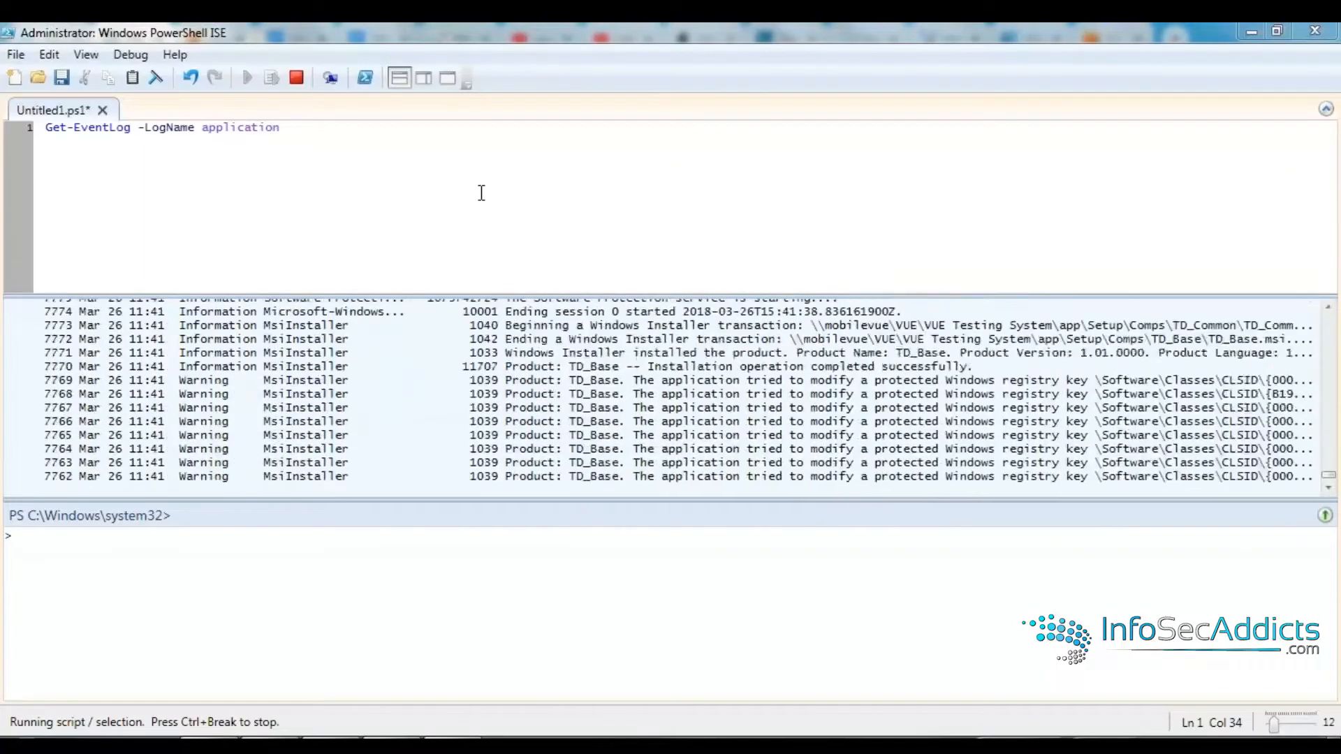
{"action": "left_click", "coordinate": [296, 78]}
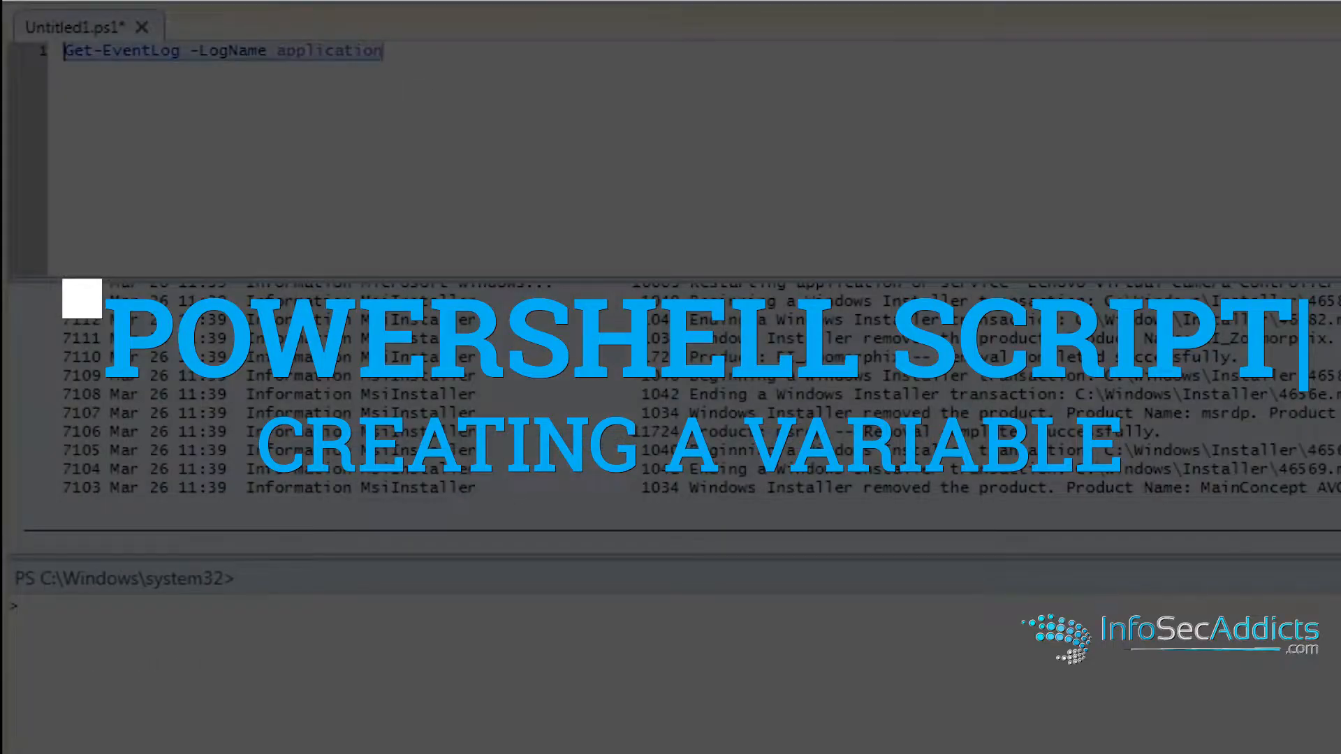
- Define $LogName="application" so the event log and XML export are named from the variable
{"action": "type", "text": "\\$LogName=\"application\""}
{"action": "type", "text": "$LogName | Export-Clixml C:\\Users\\SecureNinja\\Desktop\\Scripts\\$LogName.xml"}
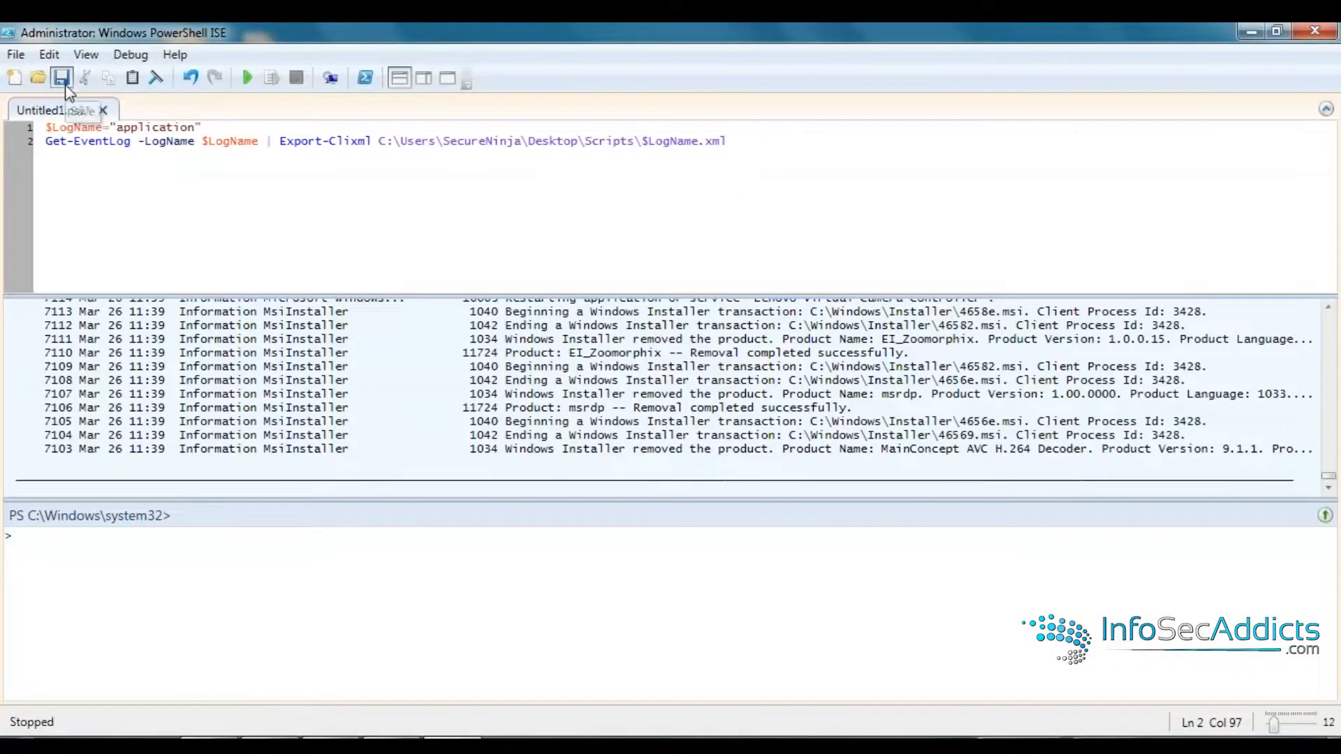
- Save the script as GrabLogs.ps1 in the Desktop Scripts folder
{"action": "left_click", "coordinate": [60, 77]}
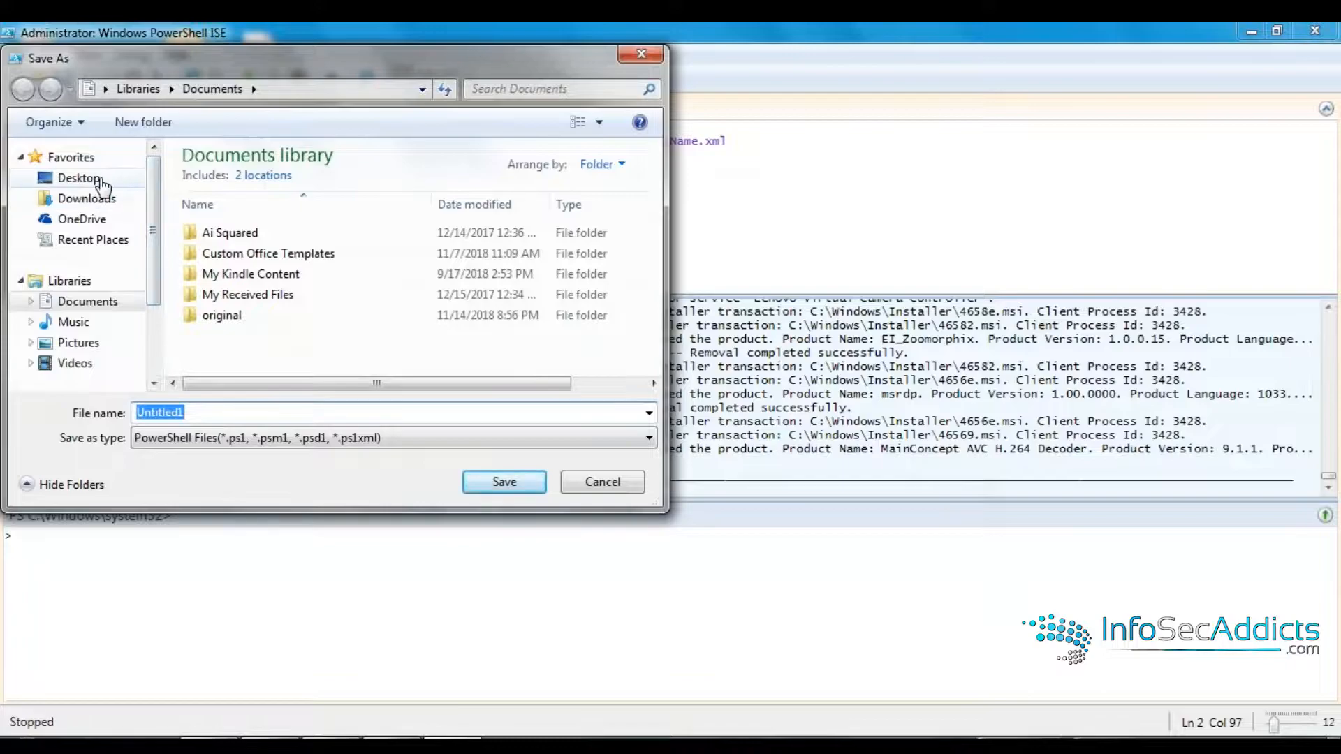
{"action": "left_click", "coordinate": [78, 178]}
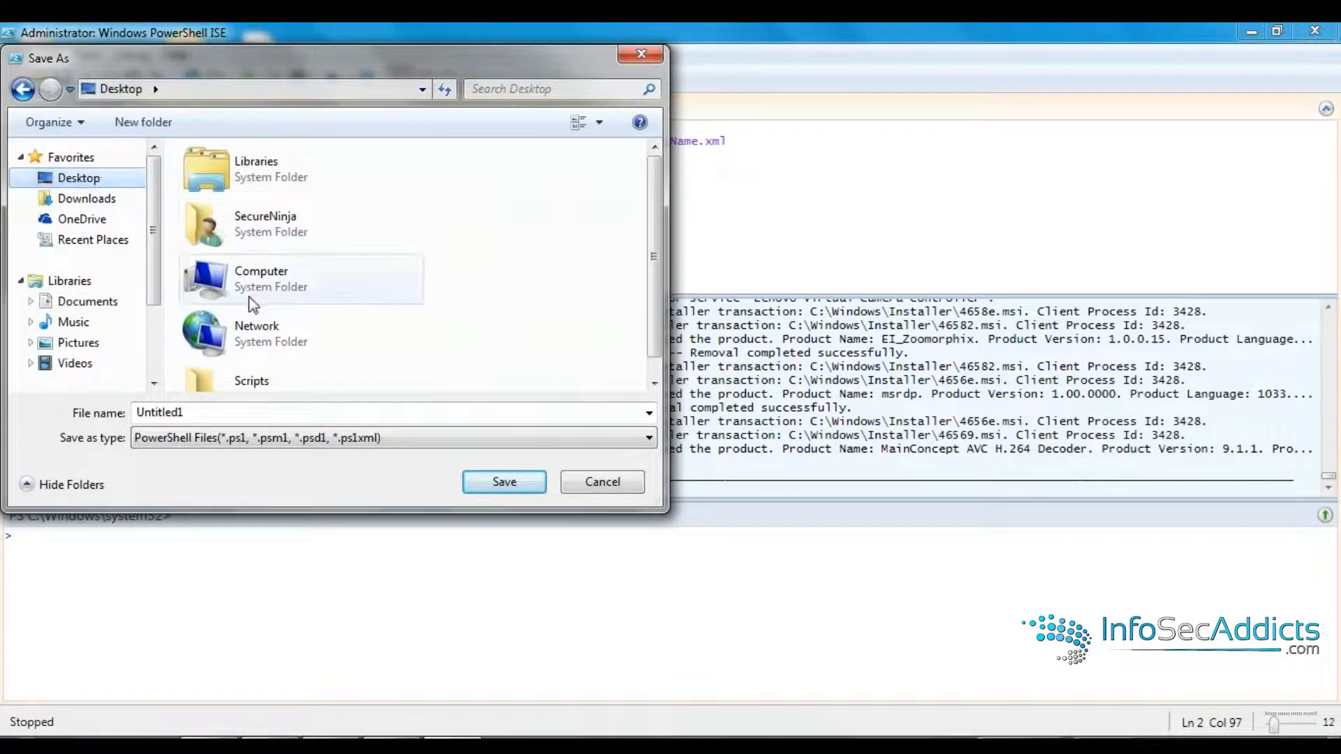
{"action": "type", "text": "G"}
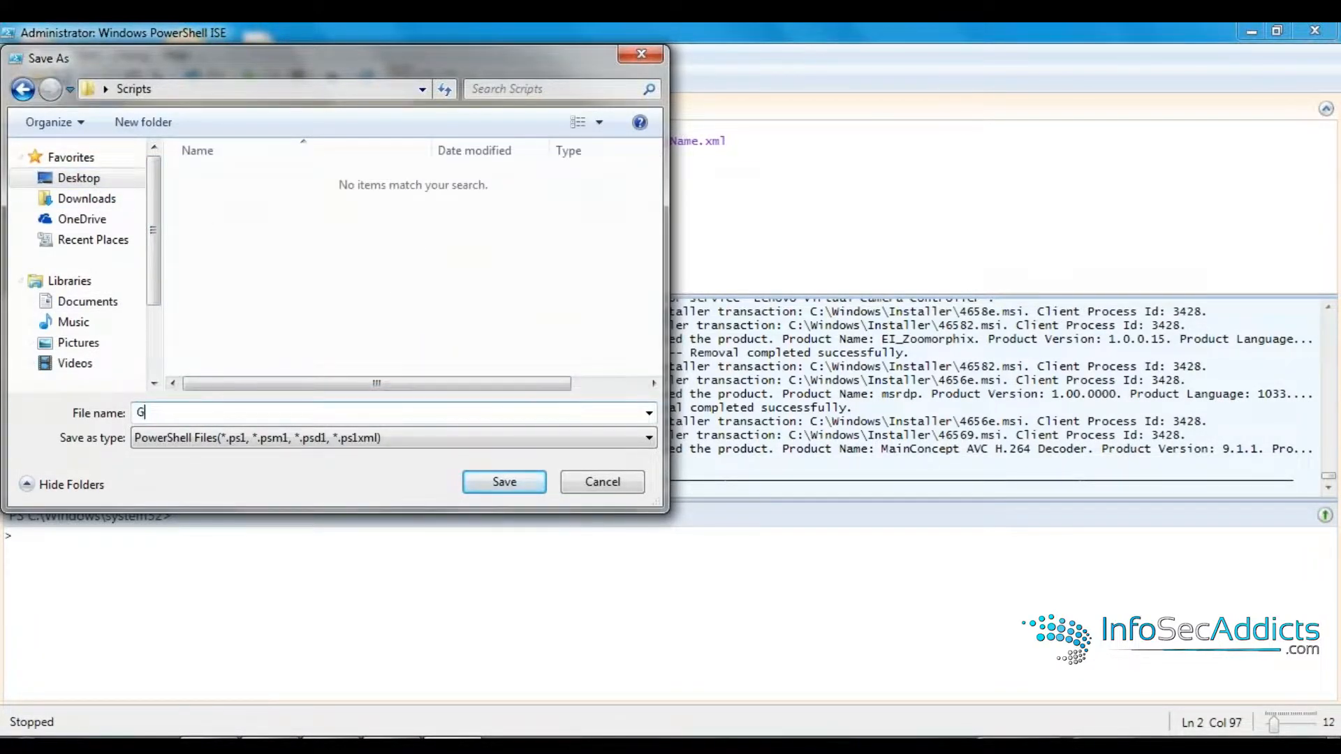
{"action": "type", "text": "rabLogs"}
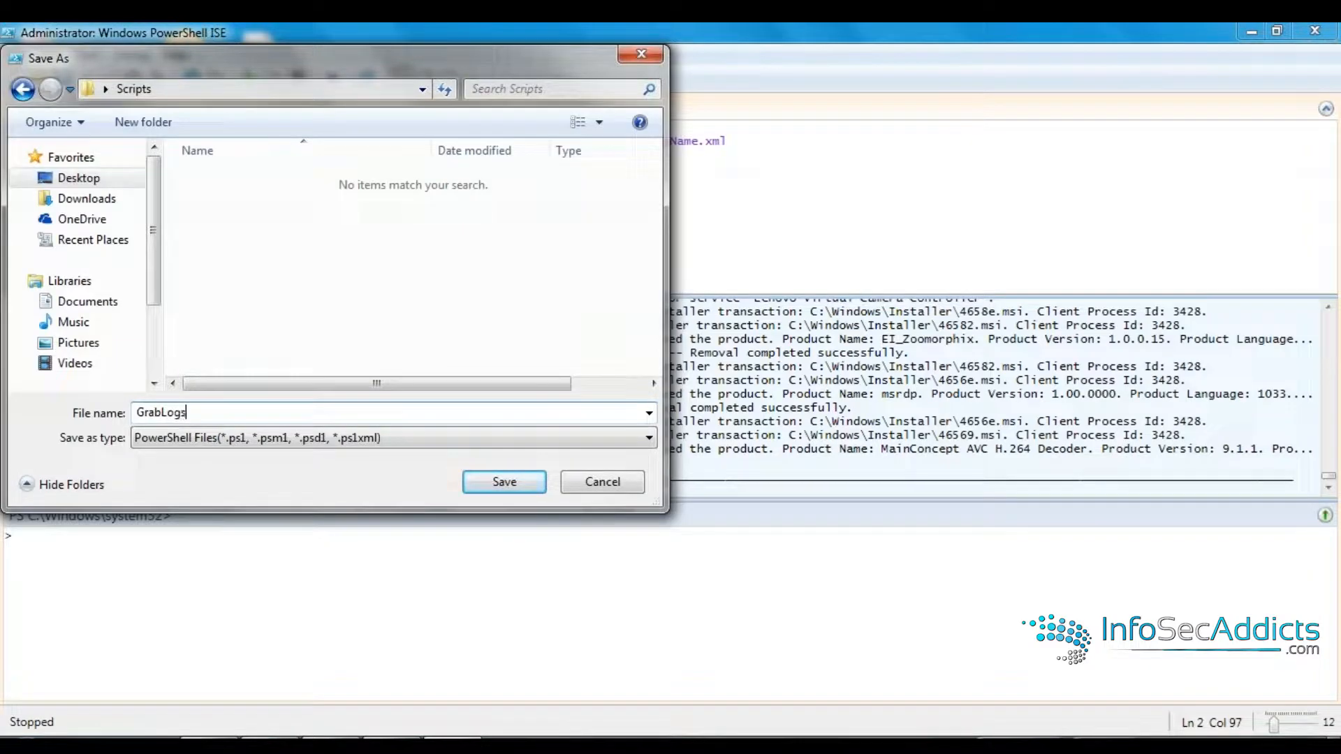
{"action": "left_click", "coordinate": [503, 482]}
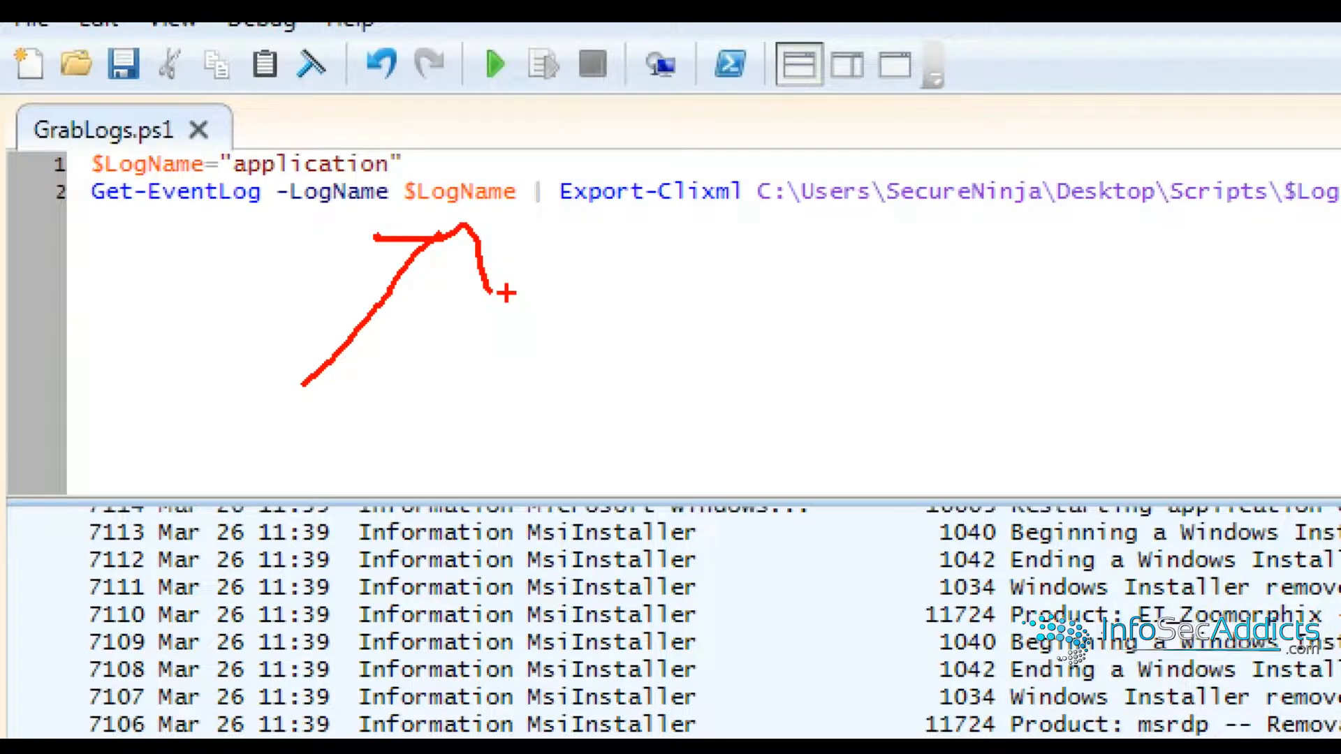
{"action": "mouse_move", "coordinate": [1233, 230]}
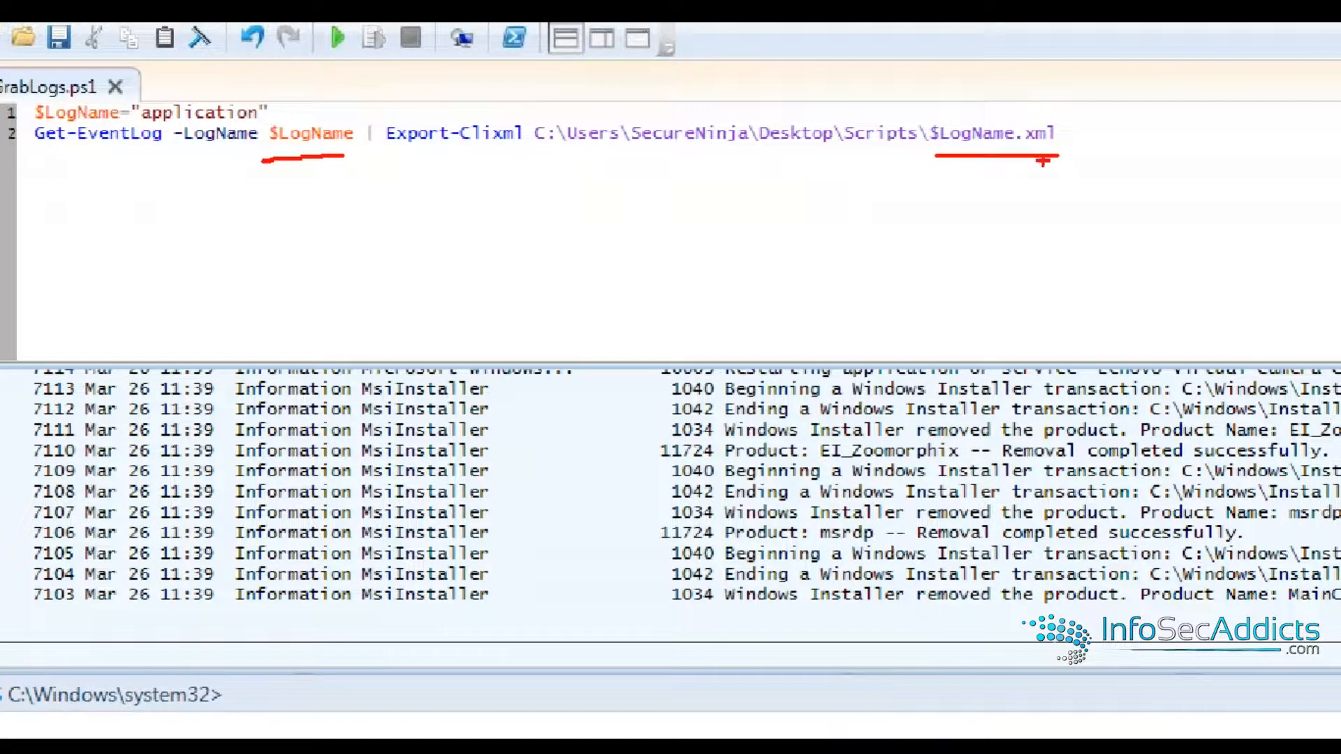
{"action": "left_click", "coordinate": [246, 78]}
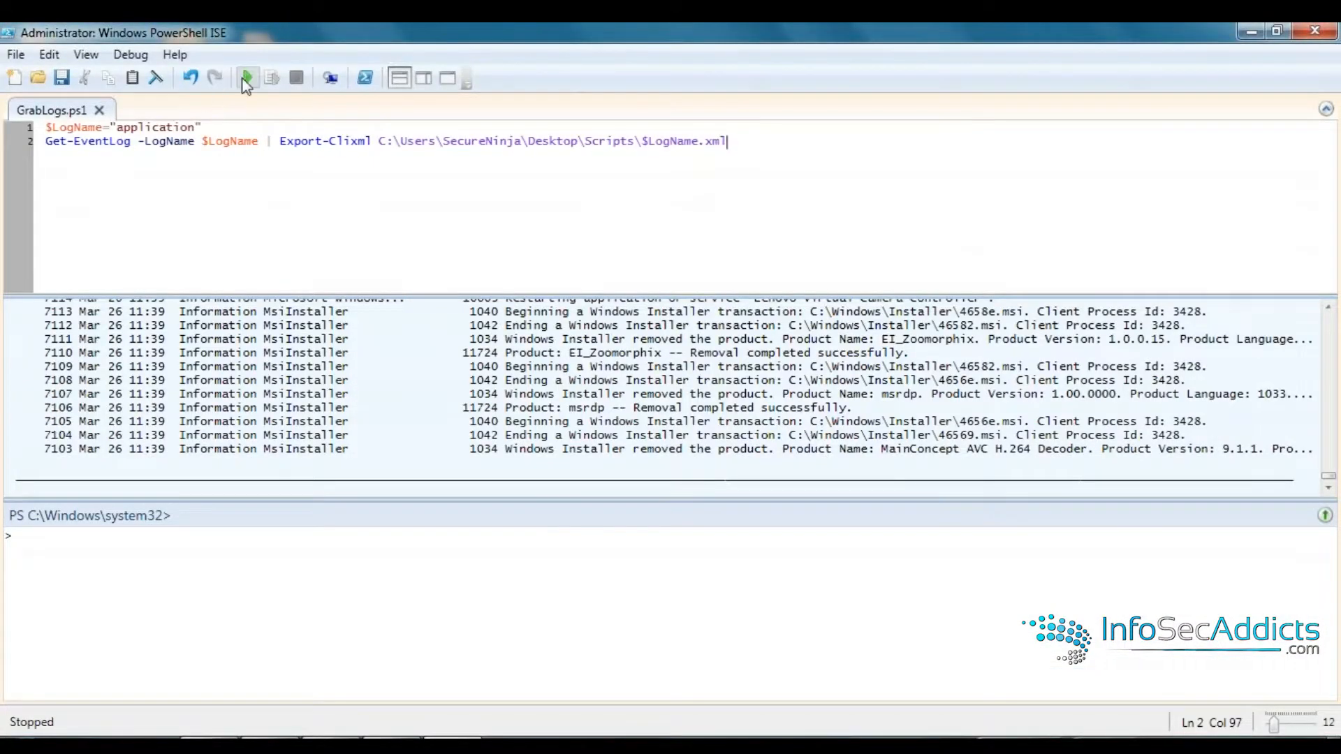
- Run GrabLogs and wrap $LogName="application" in a param( ) block as a default
{"action": "left_click", "coordinate": [247, 78]}
{"action": "type", "text": "param("}
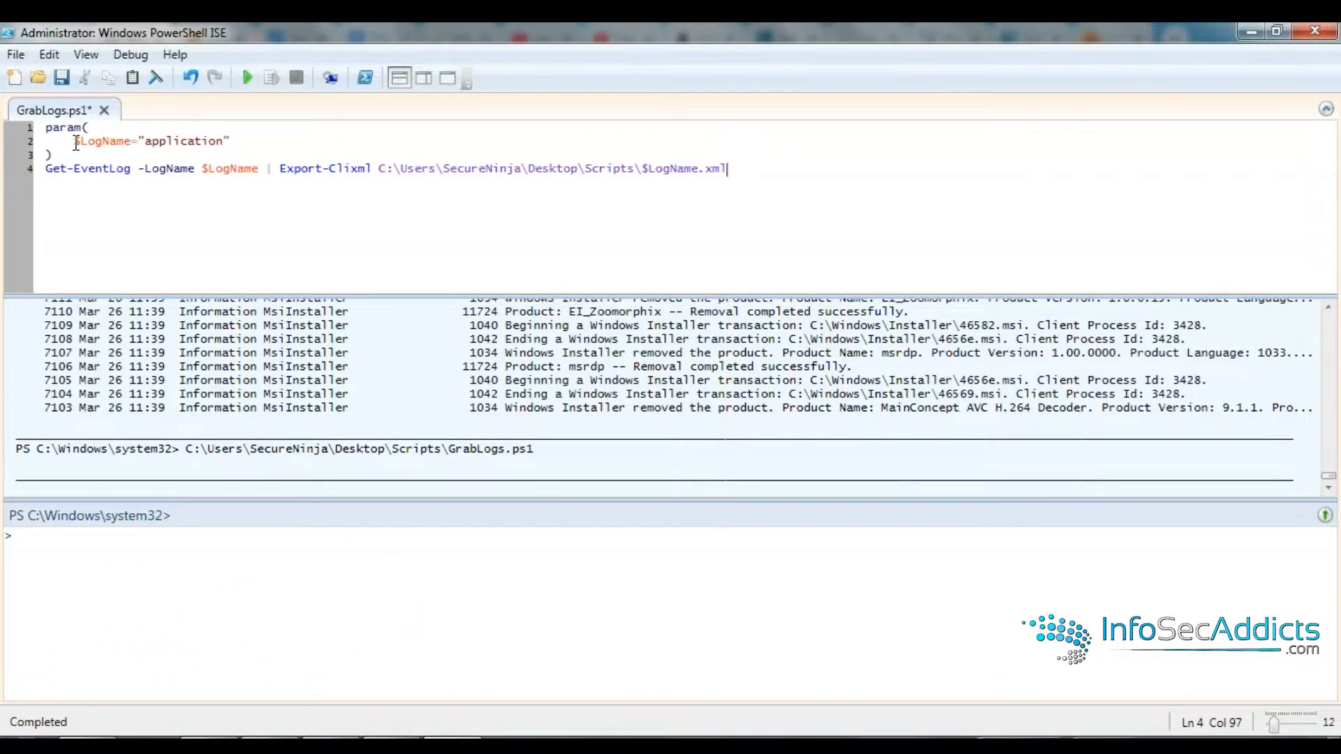
{"action": "double_click", "coordinate": [102, 141]}
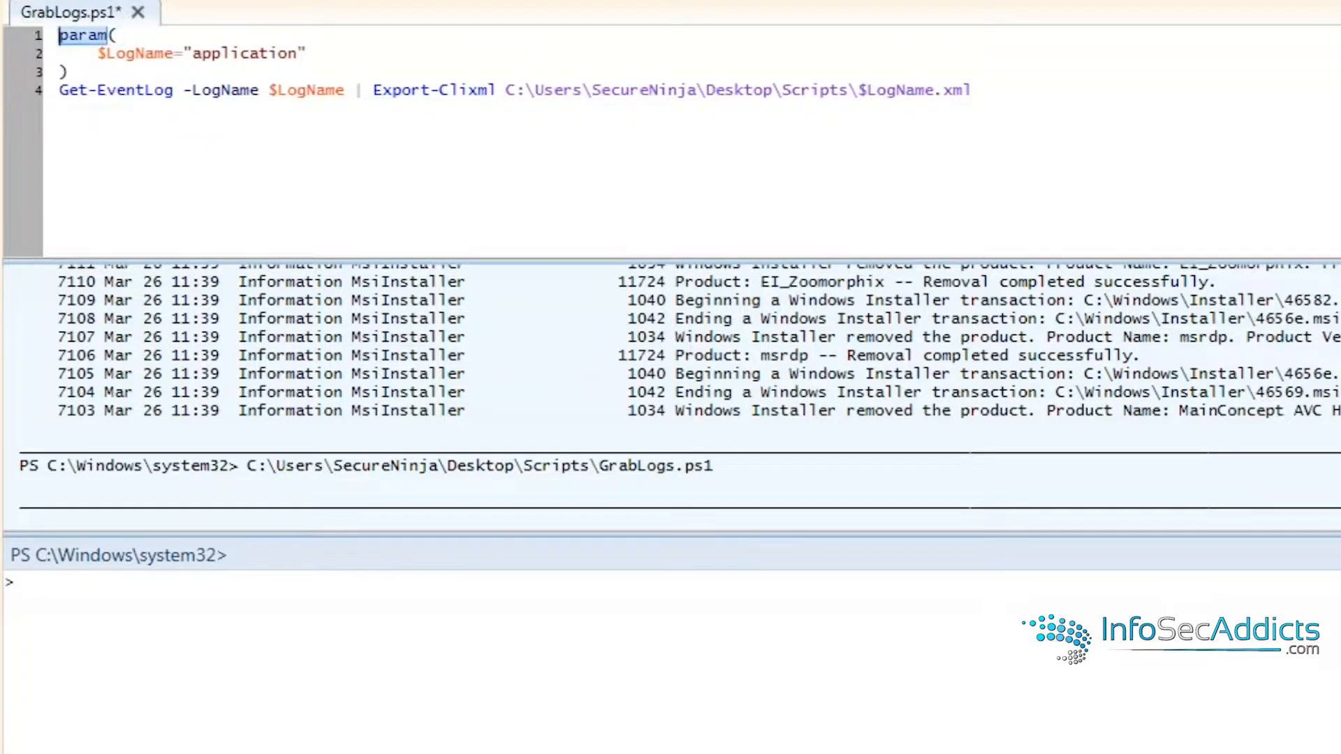
{"action": "mouse_move", "coordinate": [189, 67]}
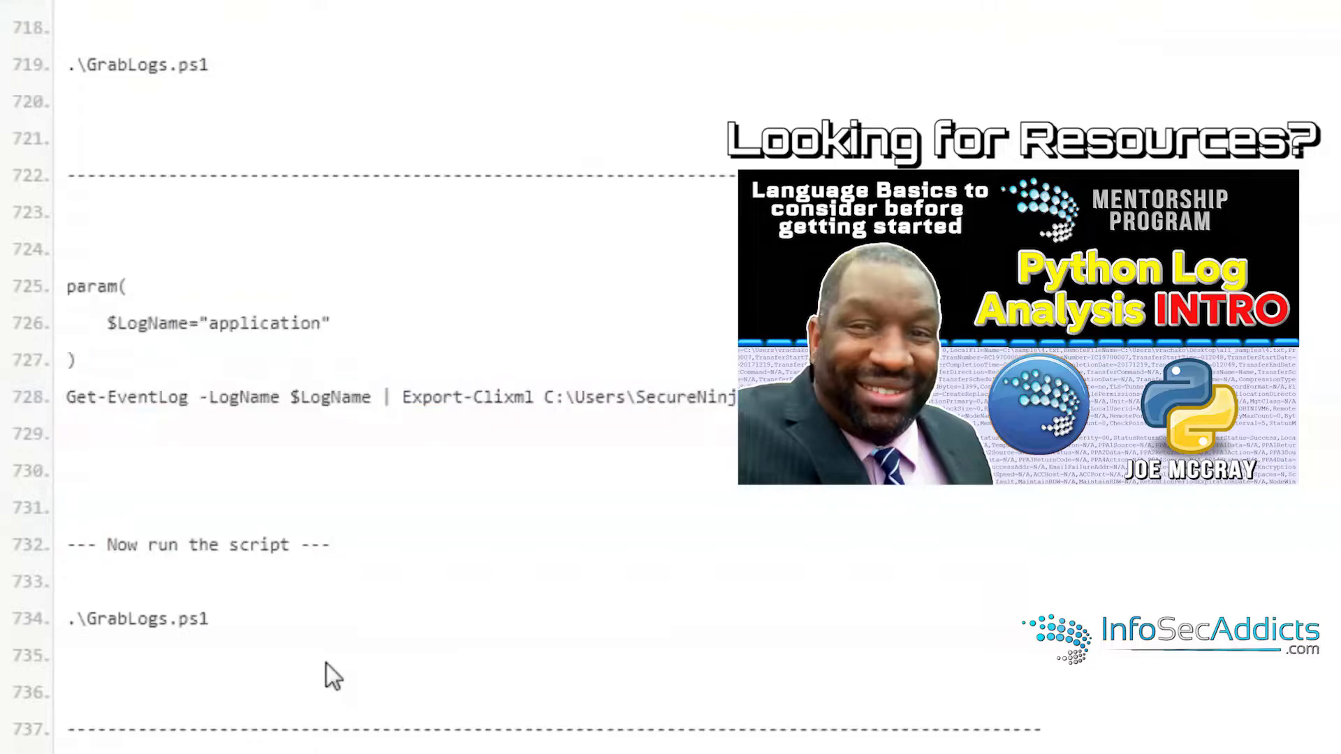
- Change into the Scripts folder and invoke .\GrabLogs.ps1 with its default log name
{"action": "scroll", "scroll_direction": "down", "scroll_amount": 3}
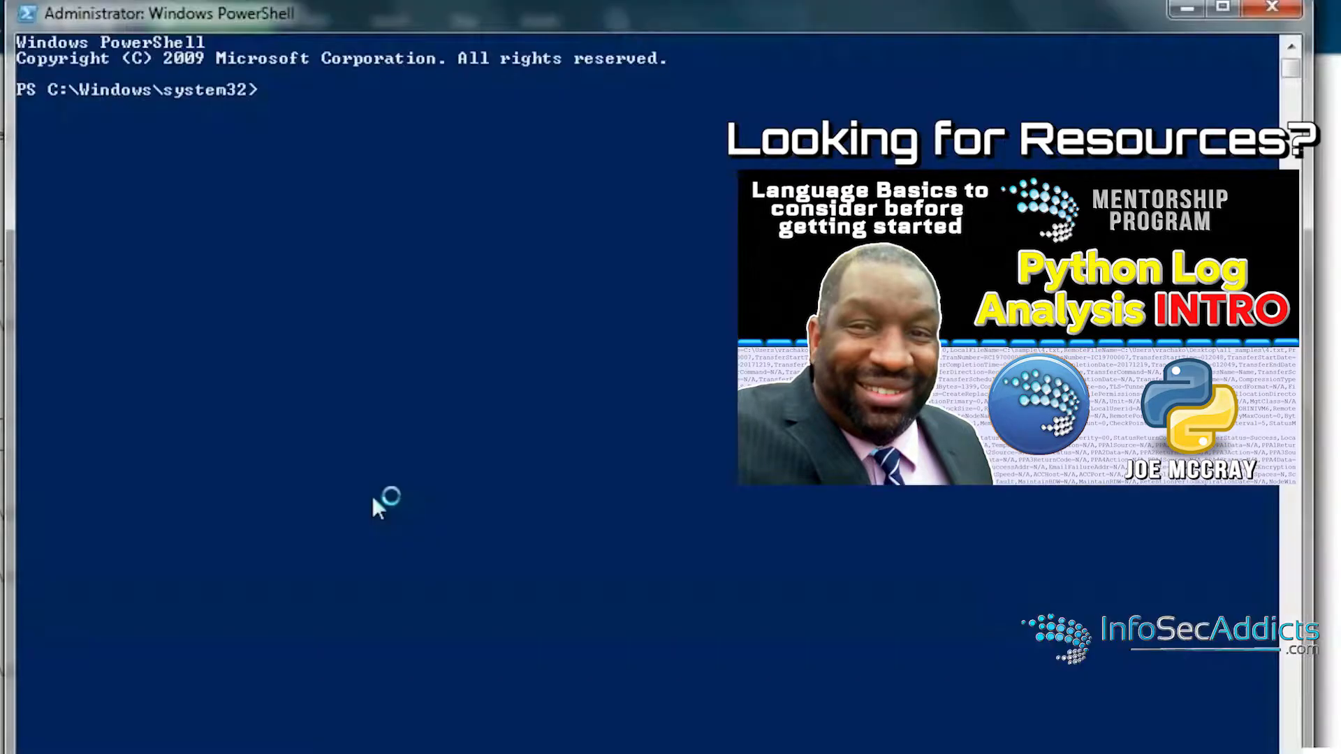
{"action": "type", "text": "cd C:\\Users\\s"}
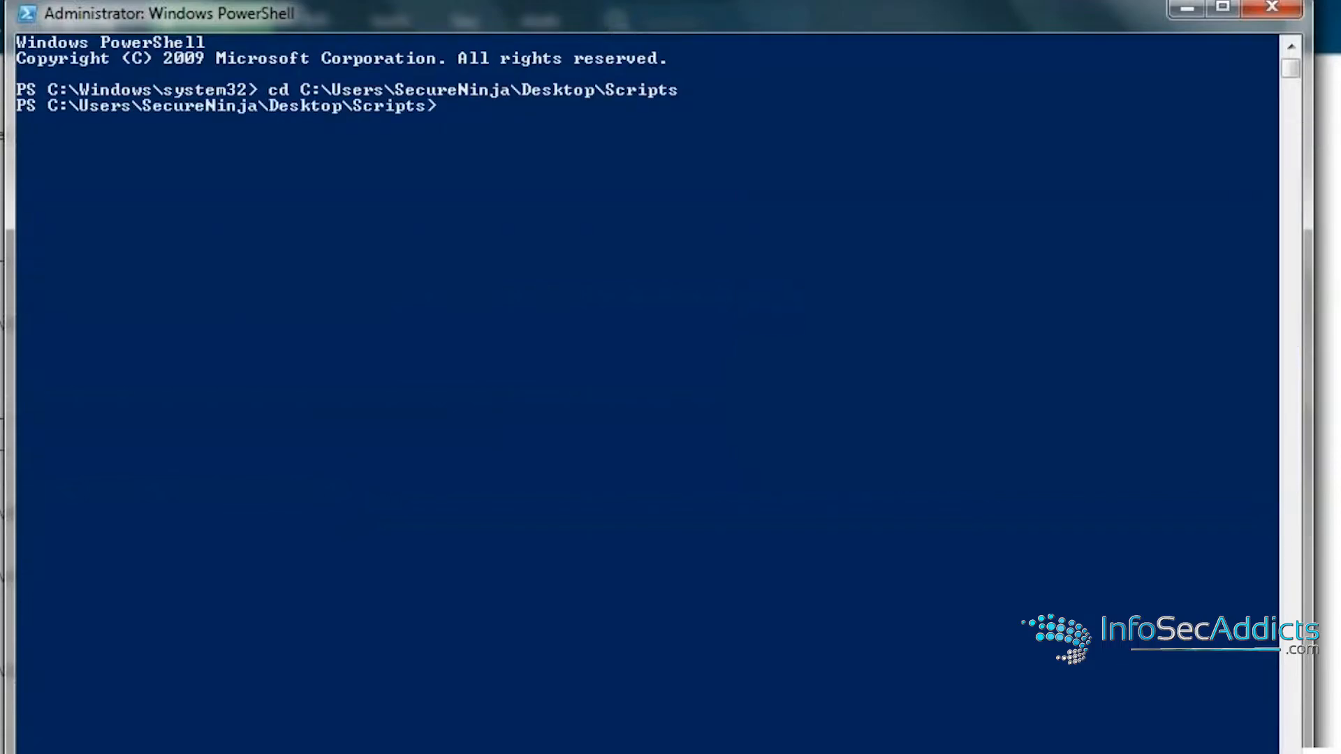
{"action": "type", "text": ".\\GrabLogs.ps1"}
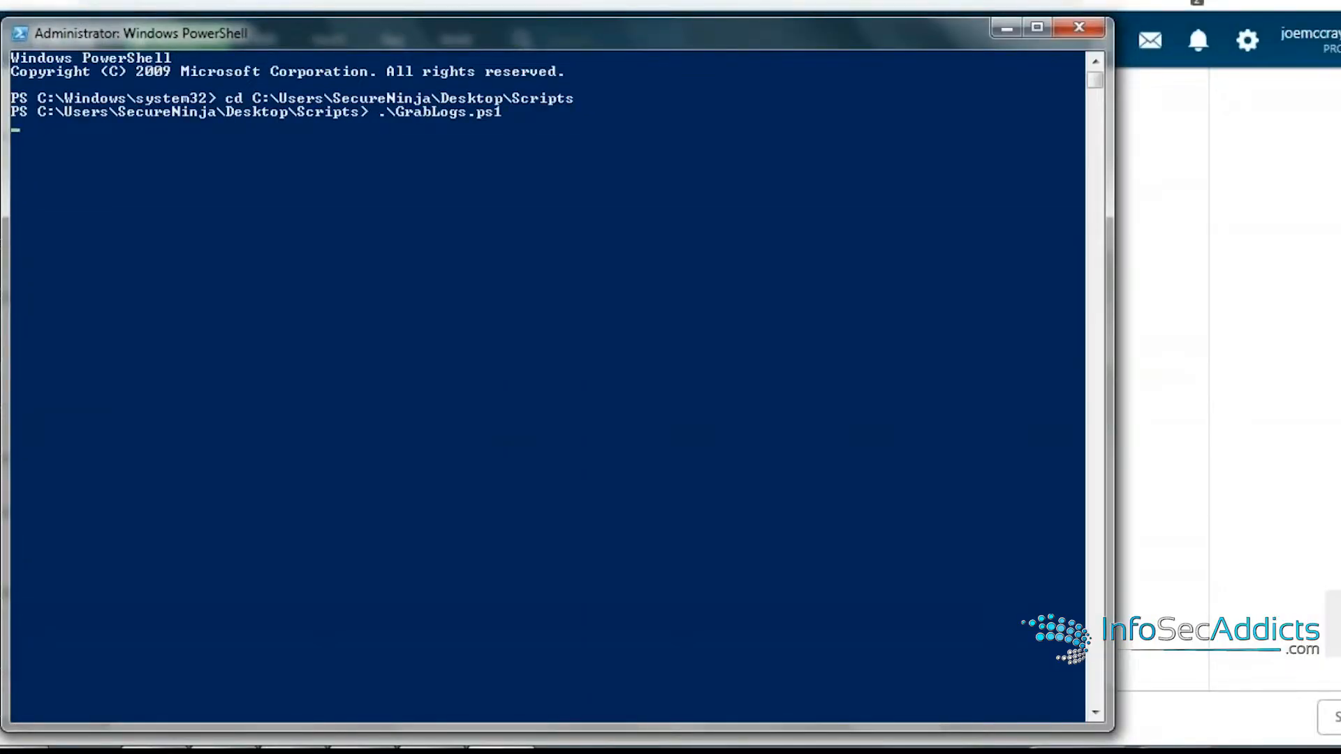
{"action": "mouse_move", "coordinate": [356, 359]}
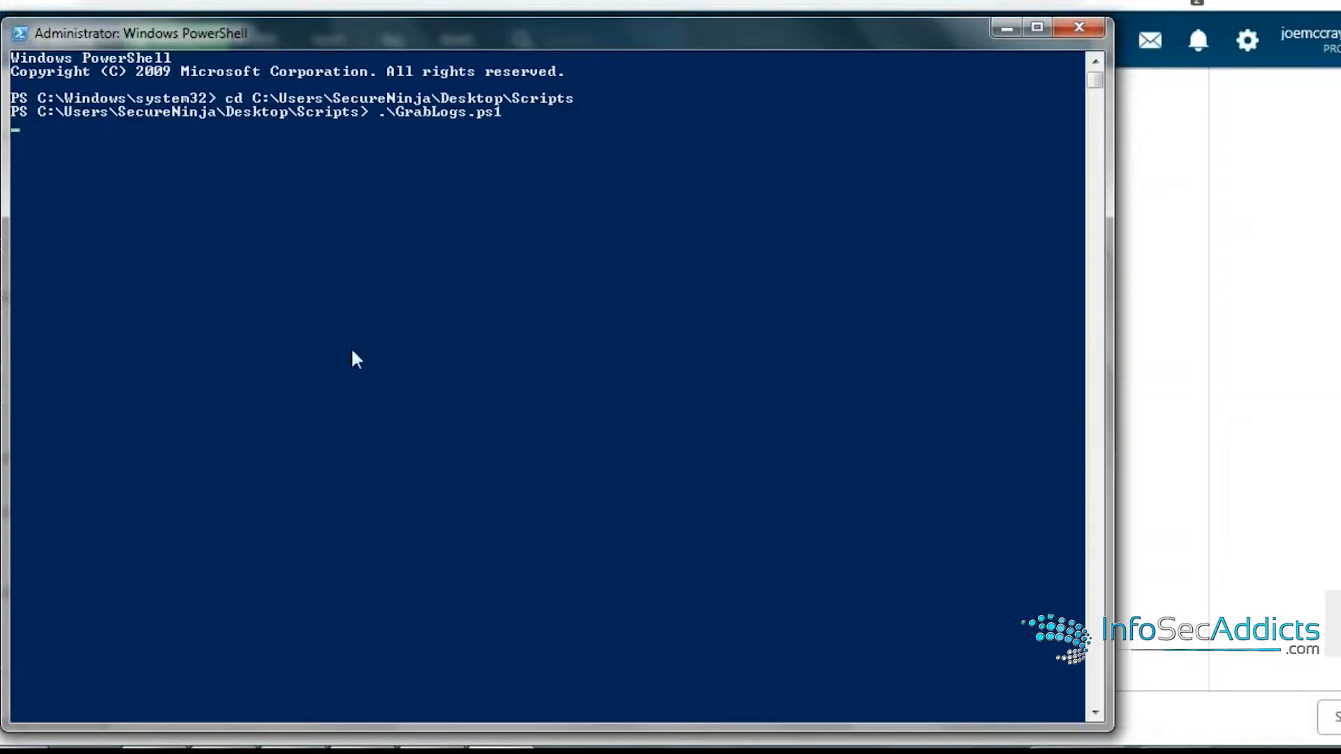
{"action": "mouse_move", "coordinate": [471, 124]}
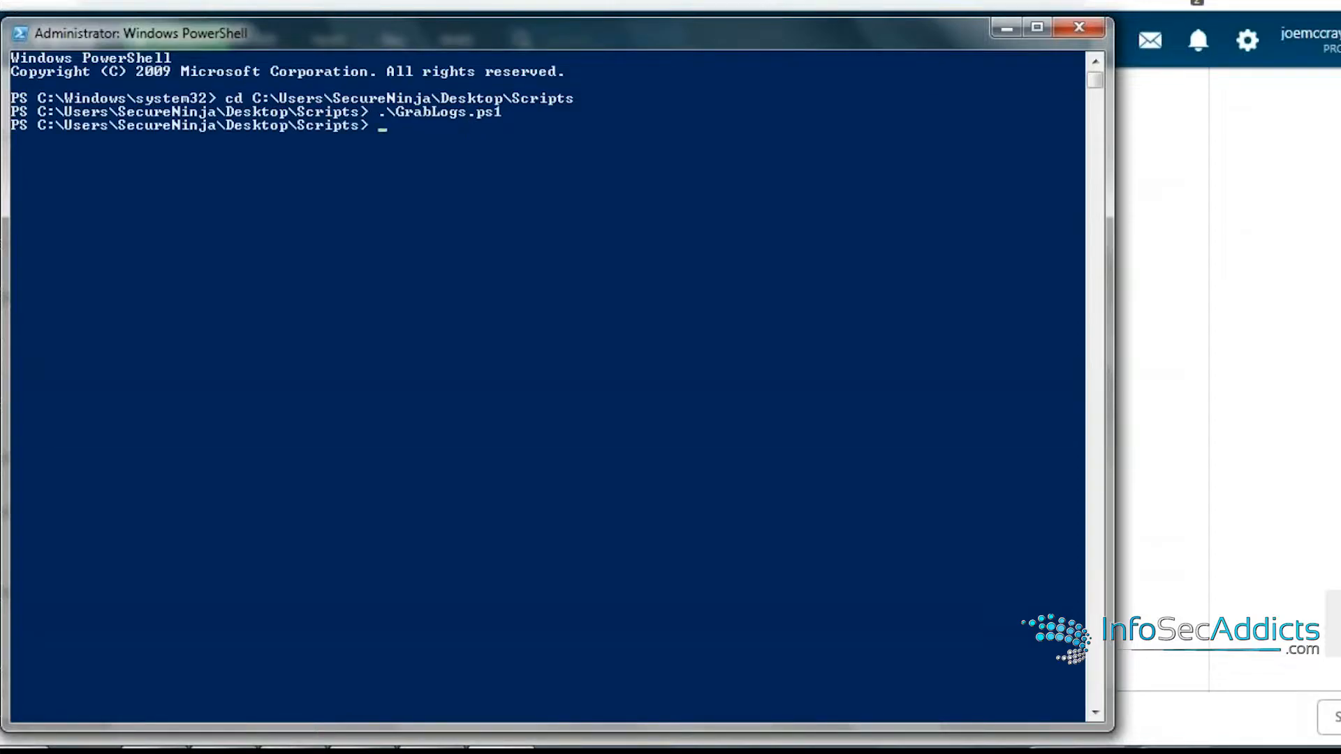
- Delete the application XML export twice as the script regenerates it
{"action": "right_click", "coordinate": [444, 189]}
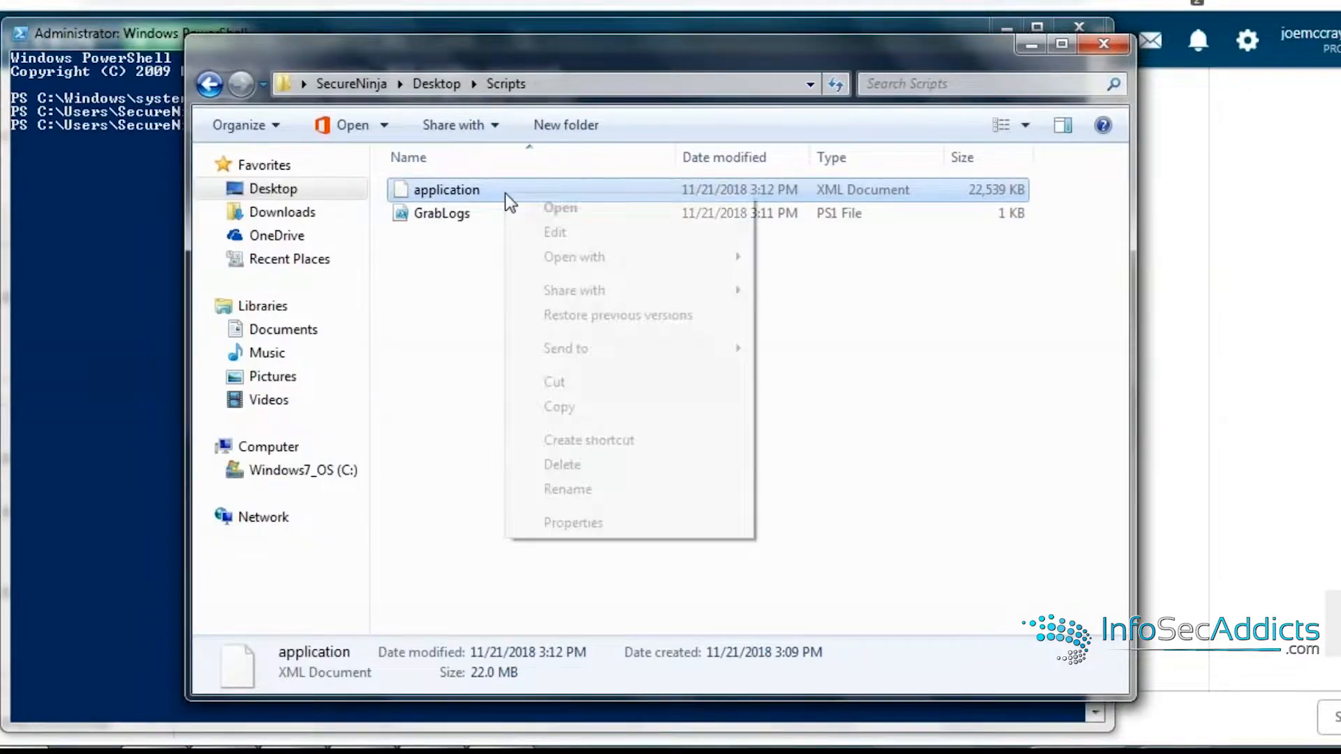
{"action": "left_click", "coordinate": [562, 464]}
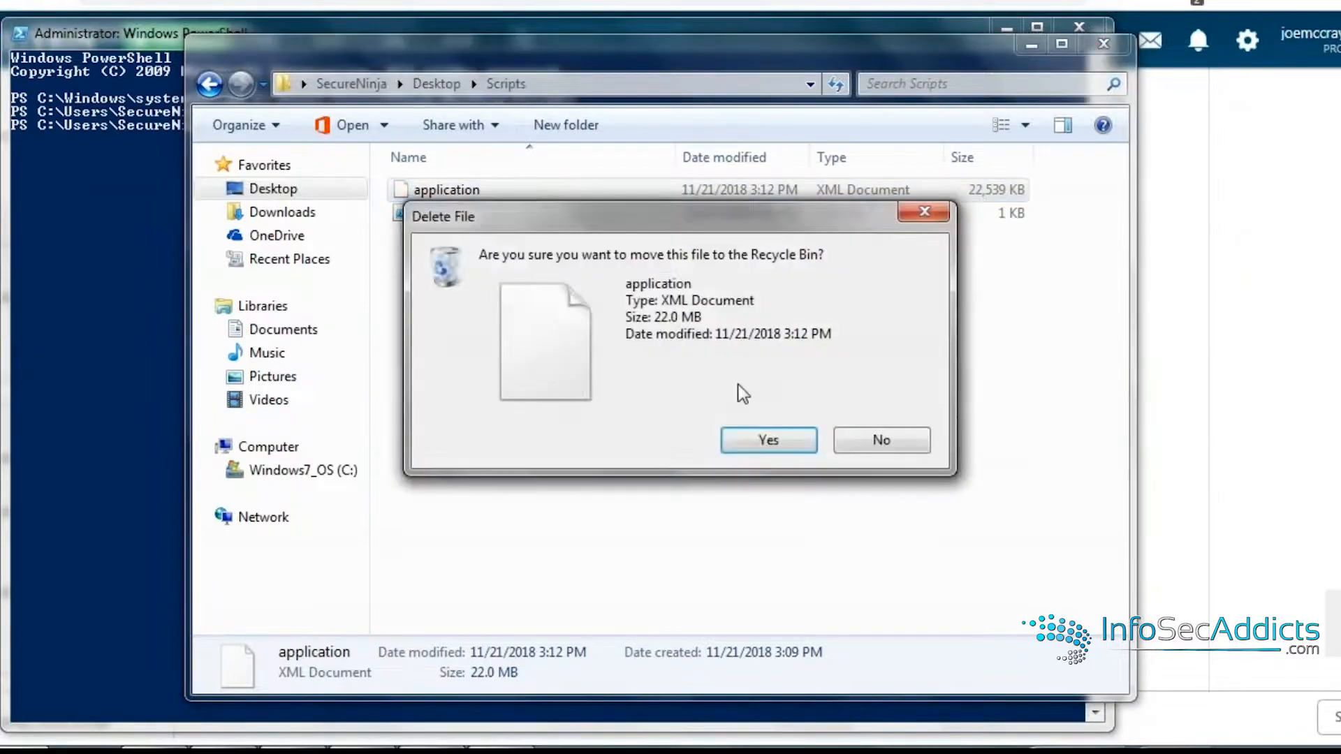
{"action": "left_click", "coordinate": [767, 440]}
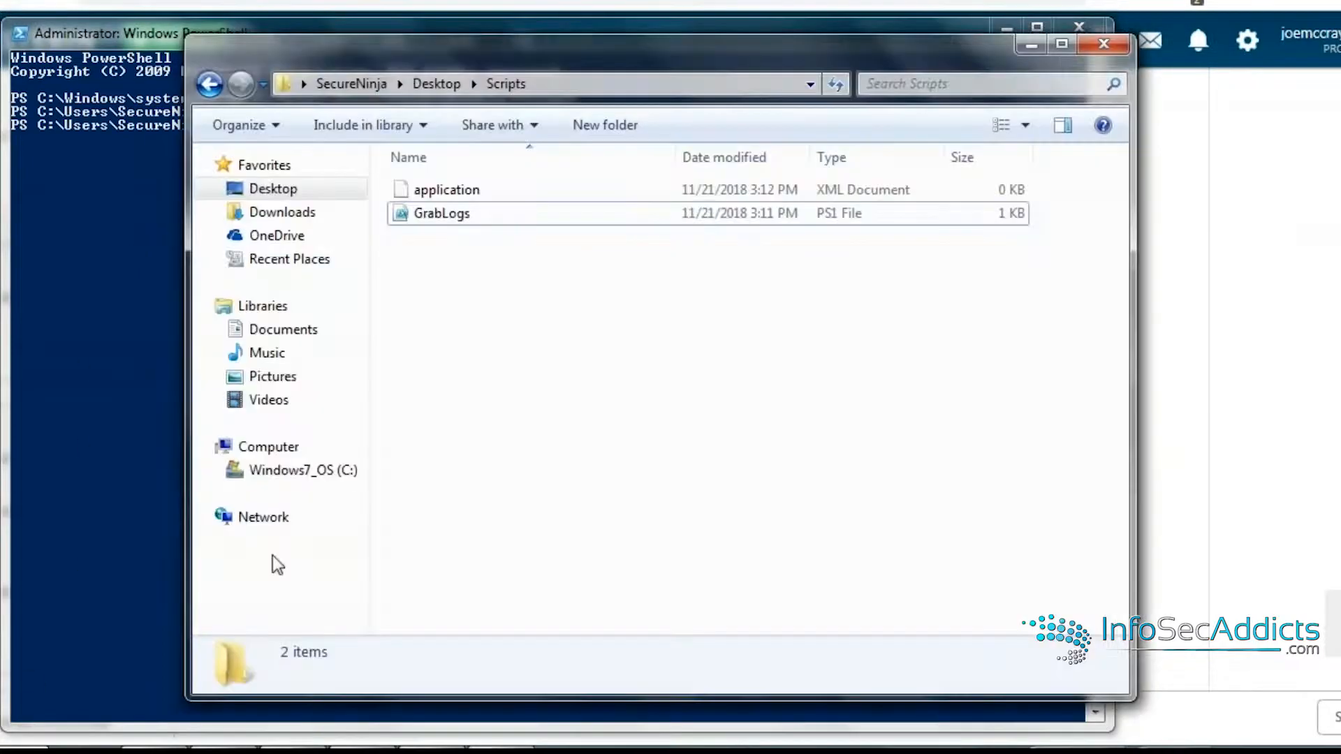
{"action": "left_click", "coordinate": [444, 189]}
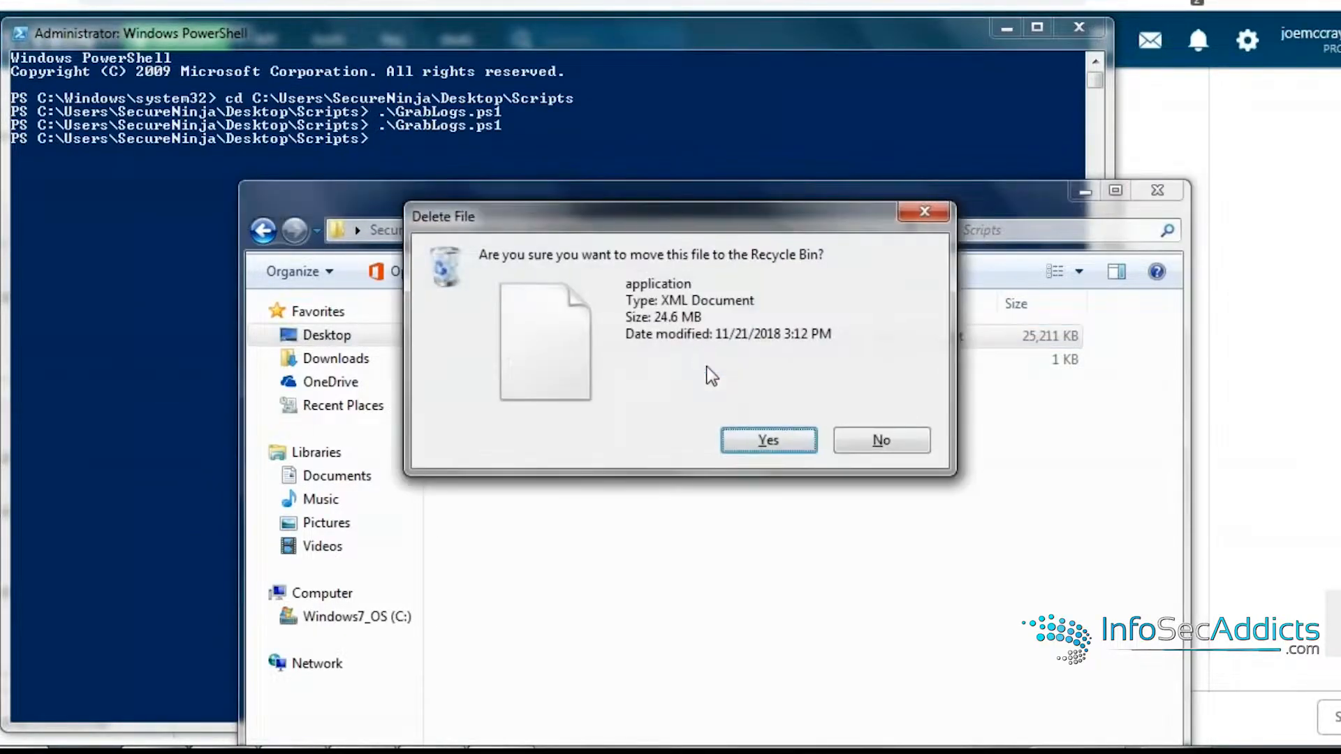
{"action": "left_click", "coordinate": [767, 440]}
{"action": "type", "text": ".\\GrabLogs.ps1 -"}
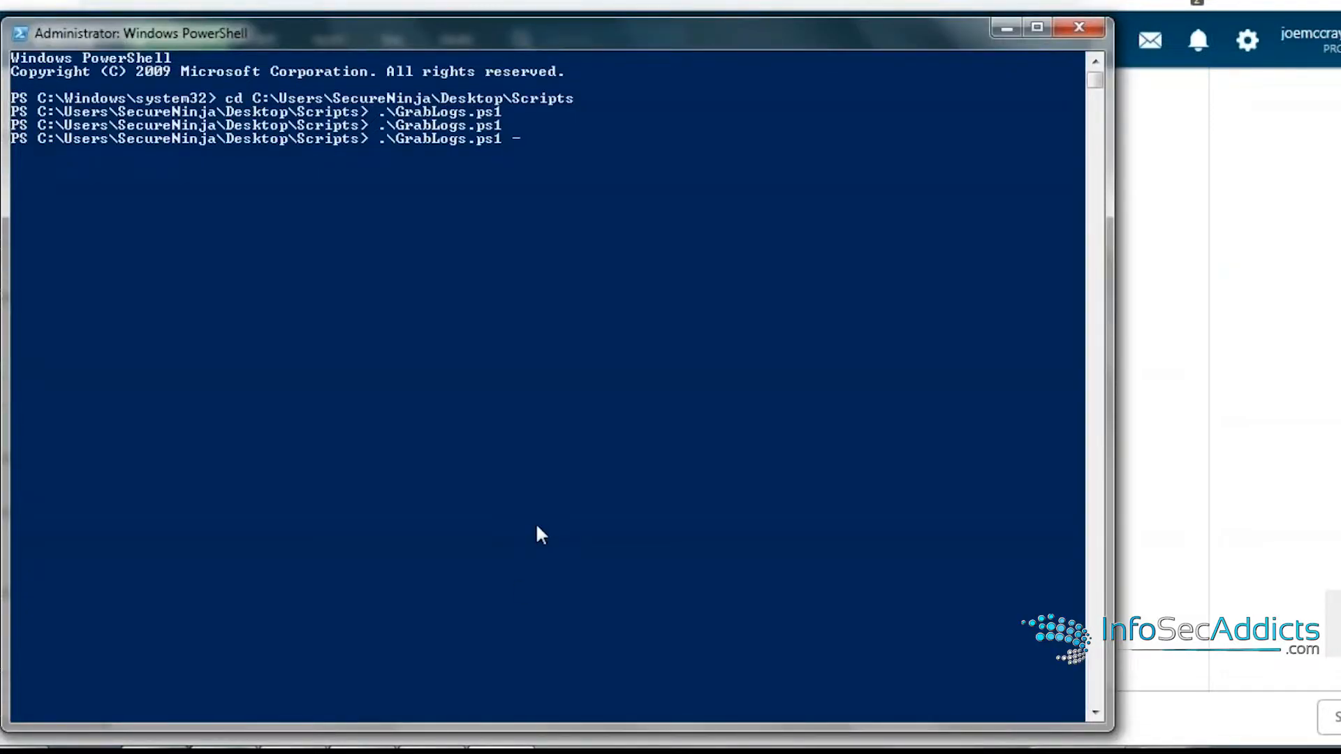
- Run .\GrabLogs.ps1 -LogName system to export the system log instead
{"action": "type", "text": "L"}
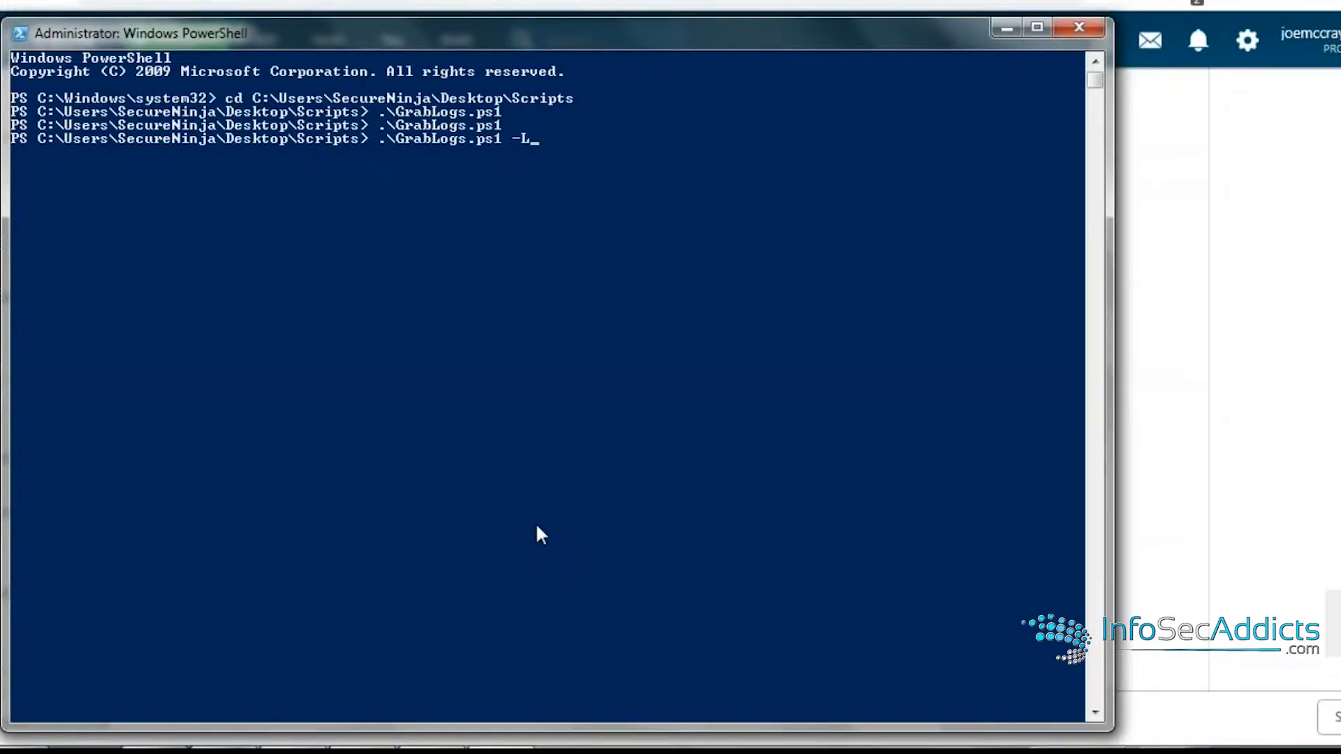
{"action": "type", "text": "ogName"}
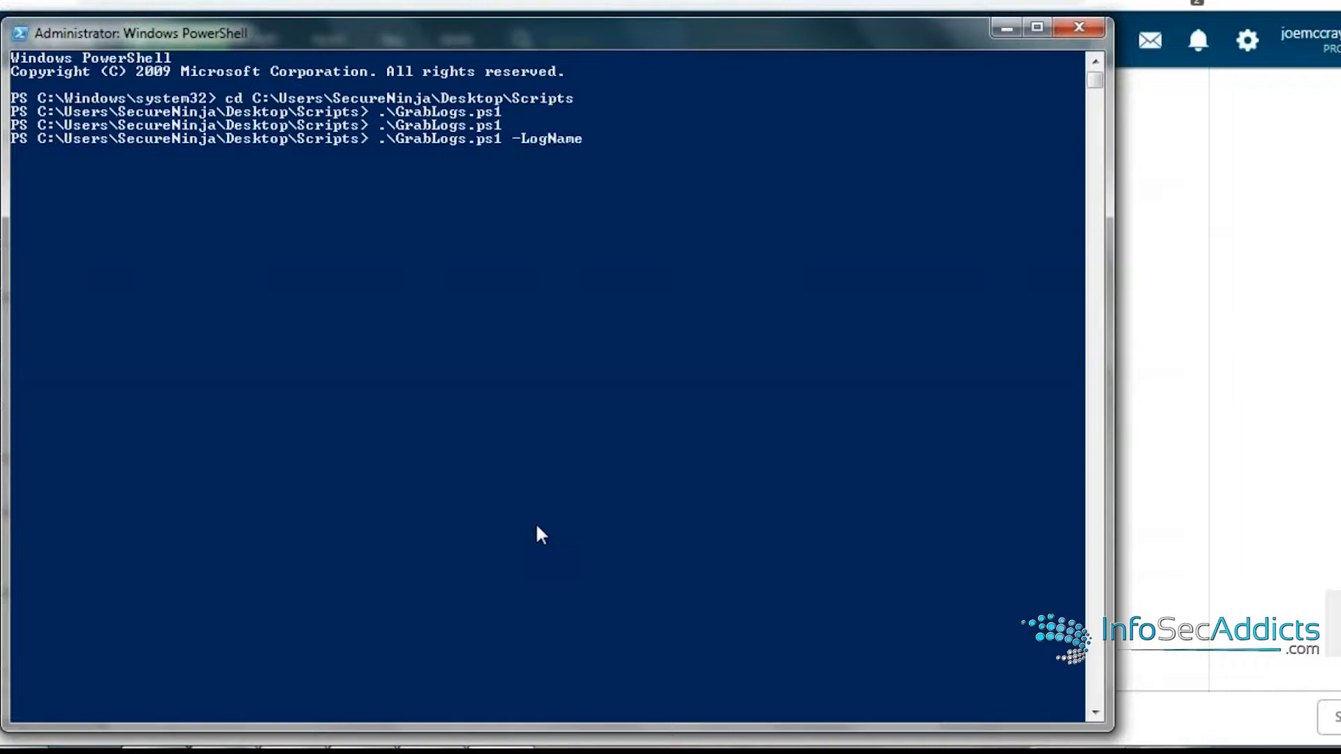
{"action": "key", "text": "Backspace"}
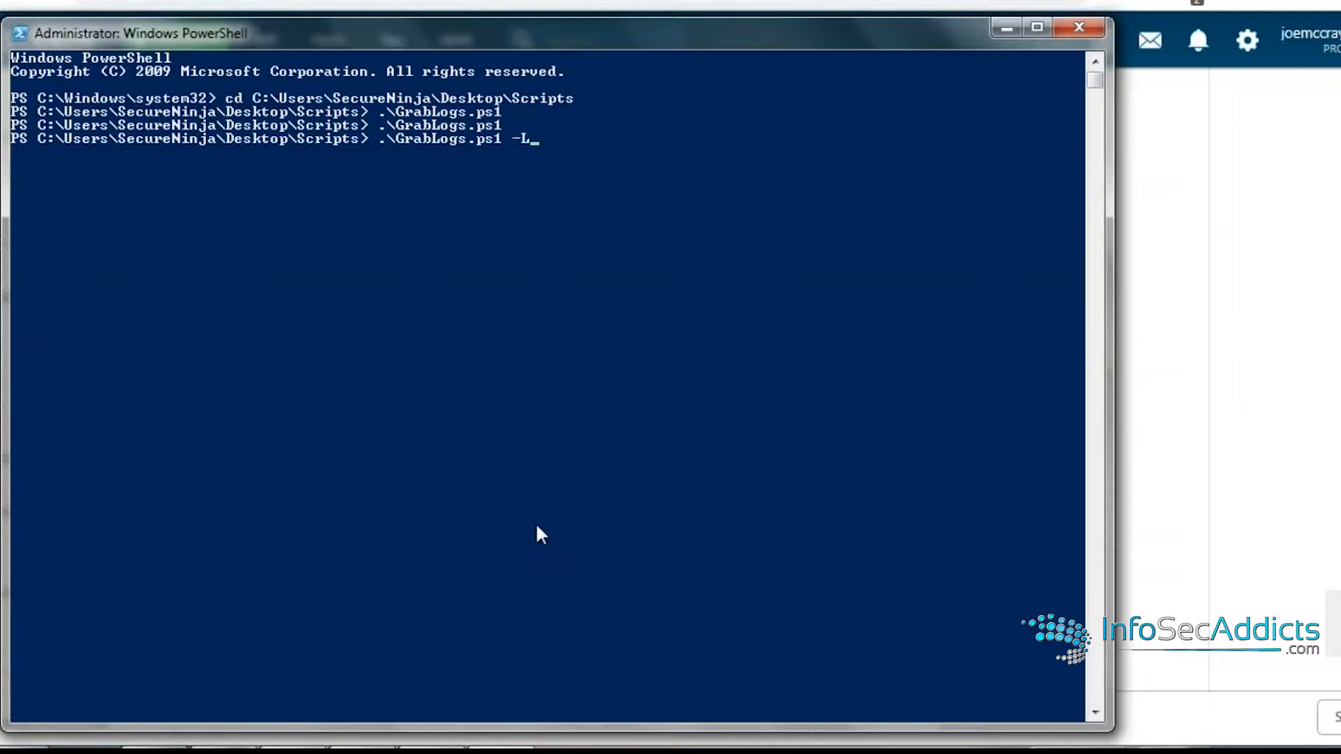
{"action": "type", "text": "ogName"}
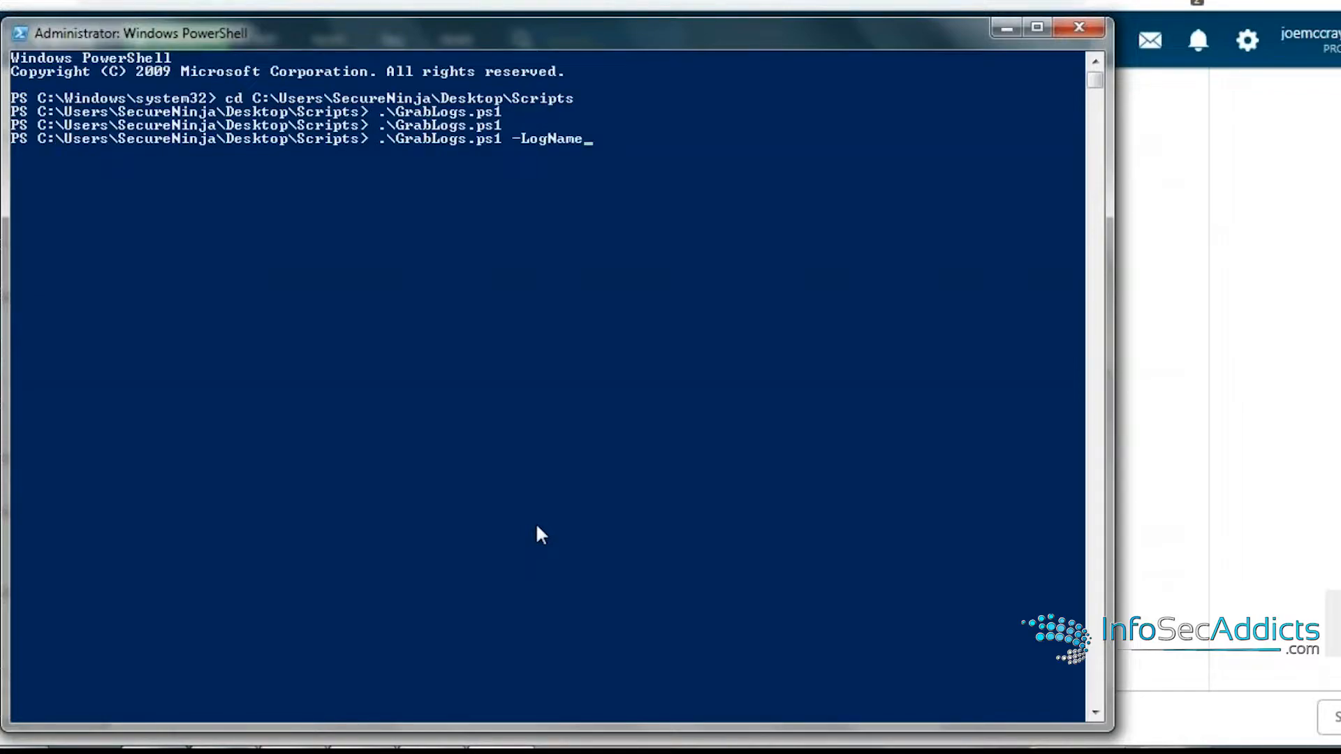
{"action": "type", "text": "sy"}
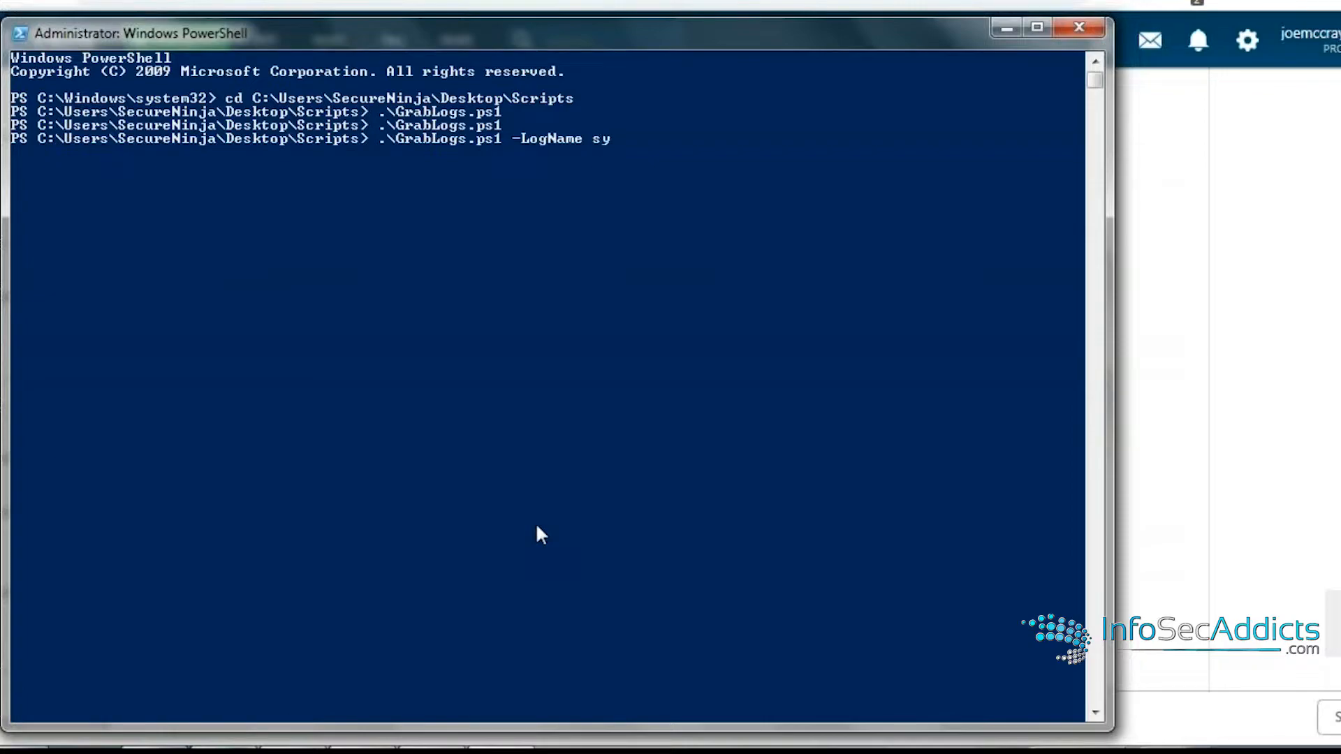
{"action": "type", "text": "stem"}
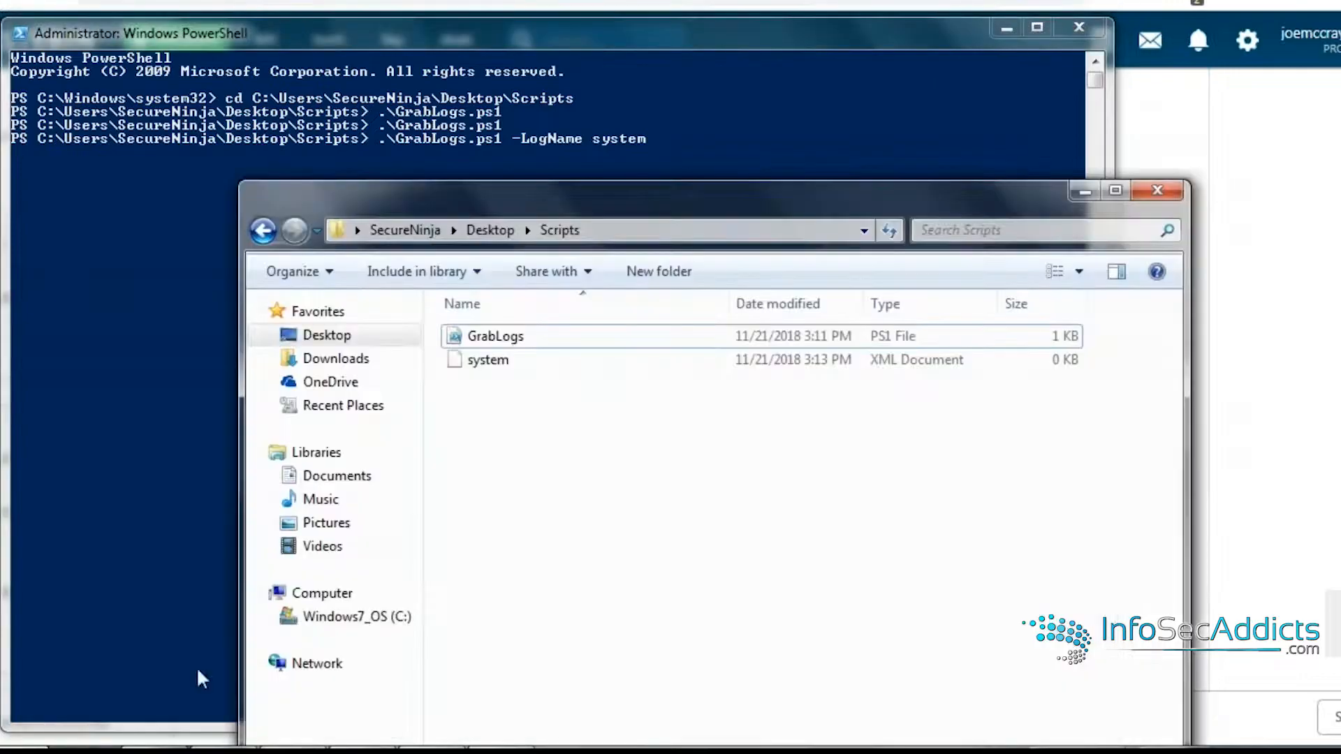
- Check the Scripts folder shows the system XML export beside GrabLogs
{"action": "left_click", "coordinate": [487, 359]}
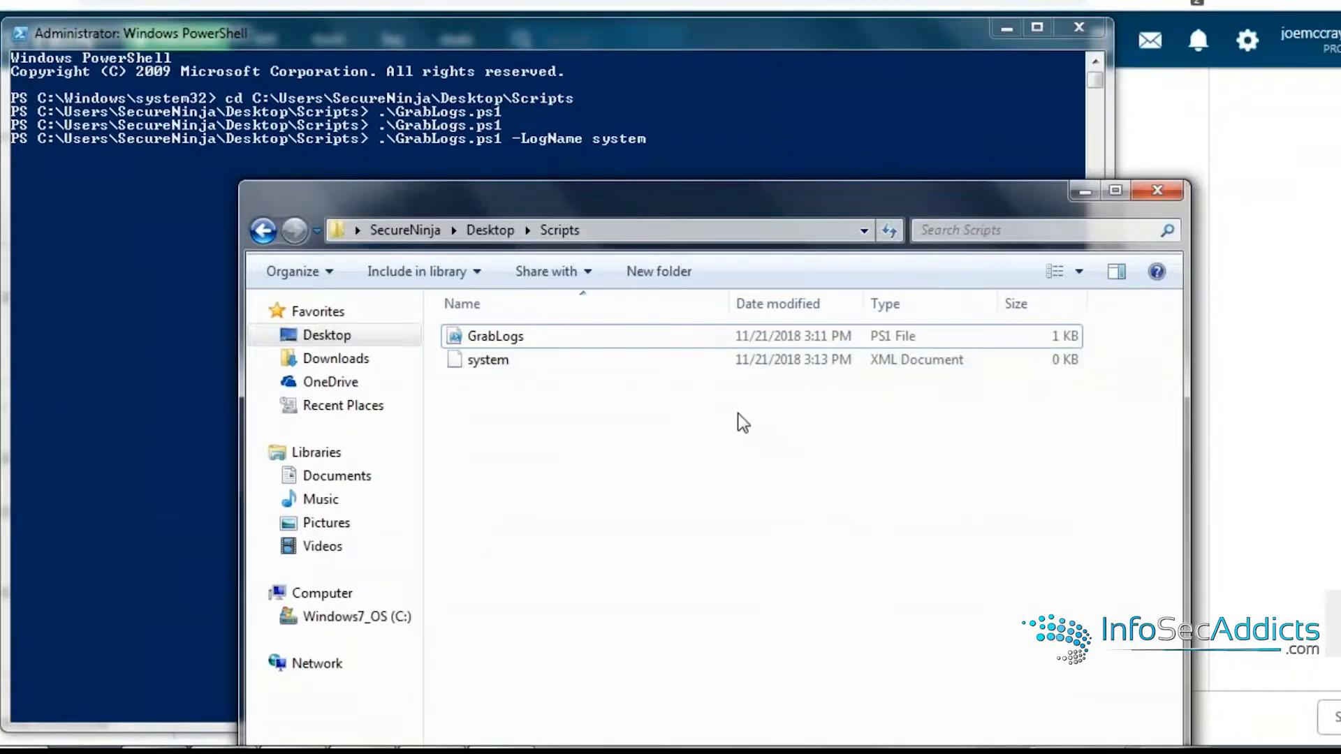
{"action": "mouse_move", "coordinate": [716, 397]}
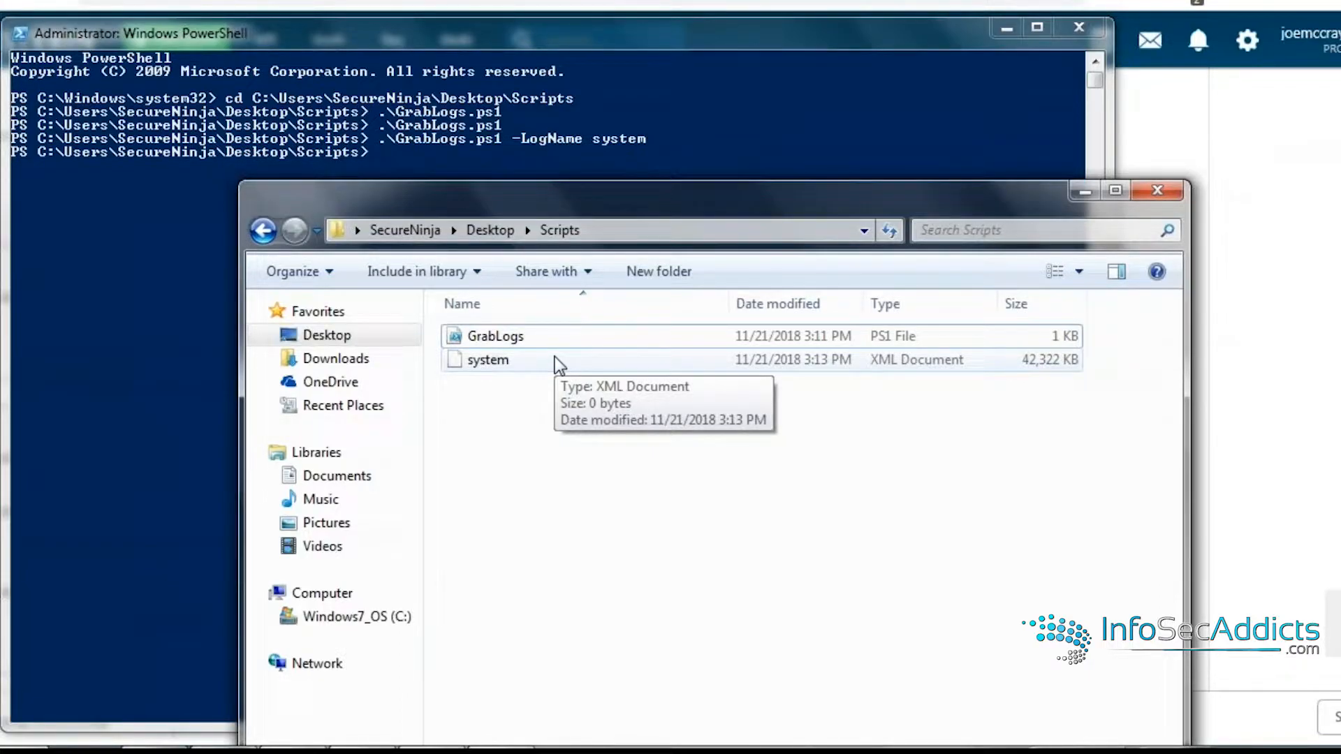
{"action": "mouse_move", "coordinate": [1301, 269]}
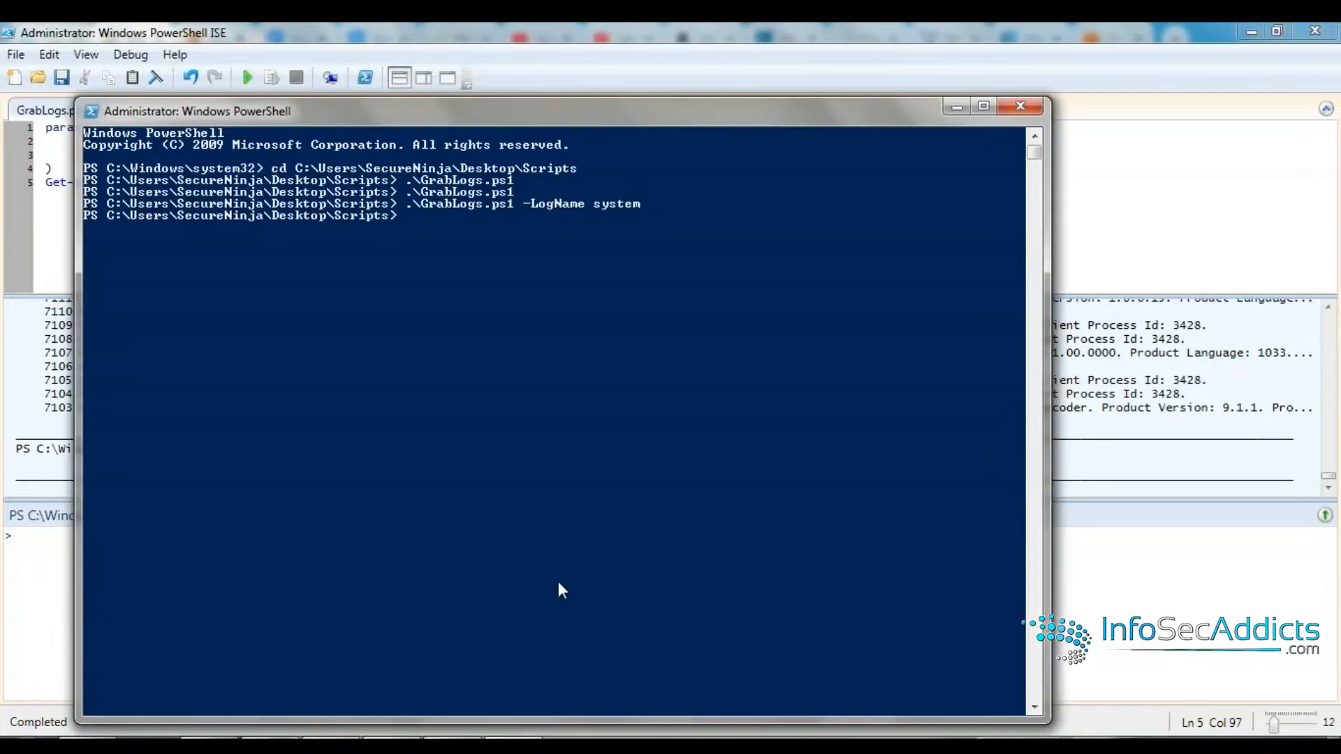
{"action": "type", "text": ".\\GrabLogs.ps1 -LogName sys"}
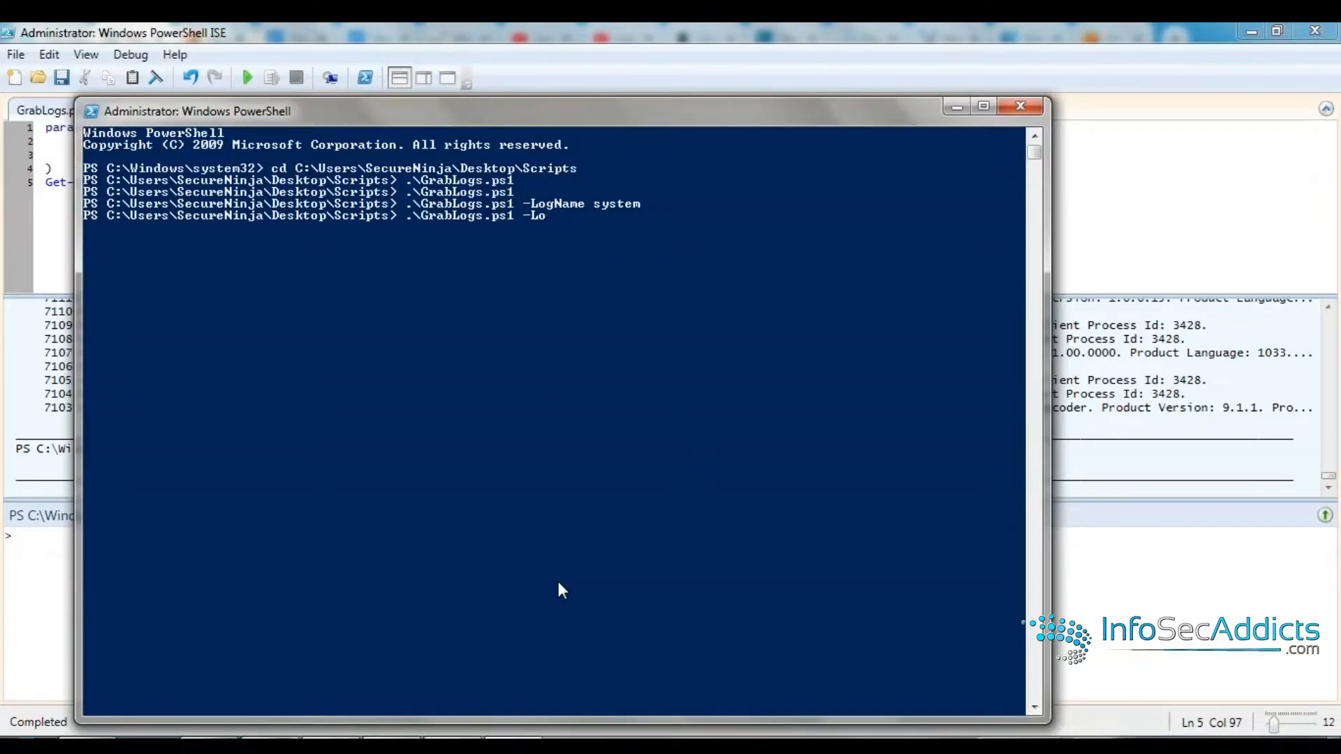
{"action": "type", "text": "FACTS"}
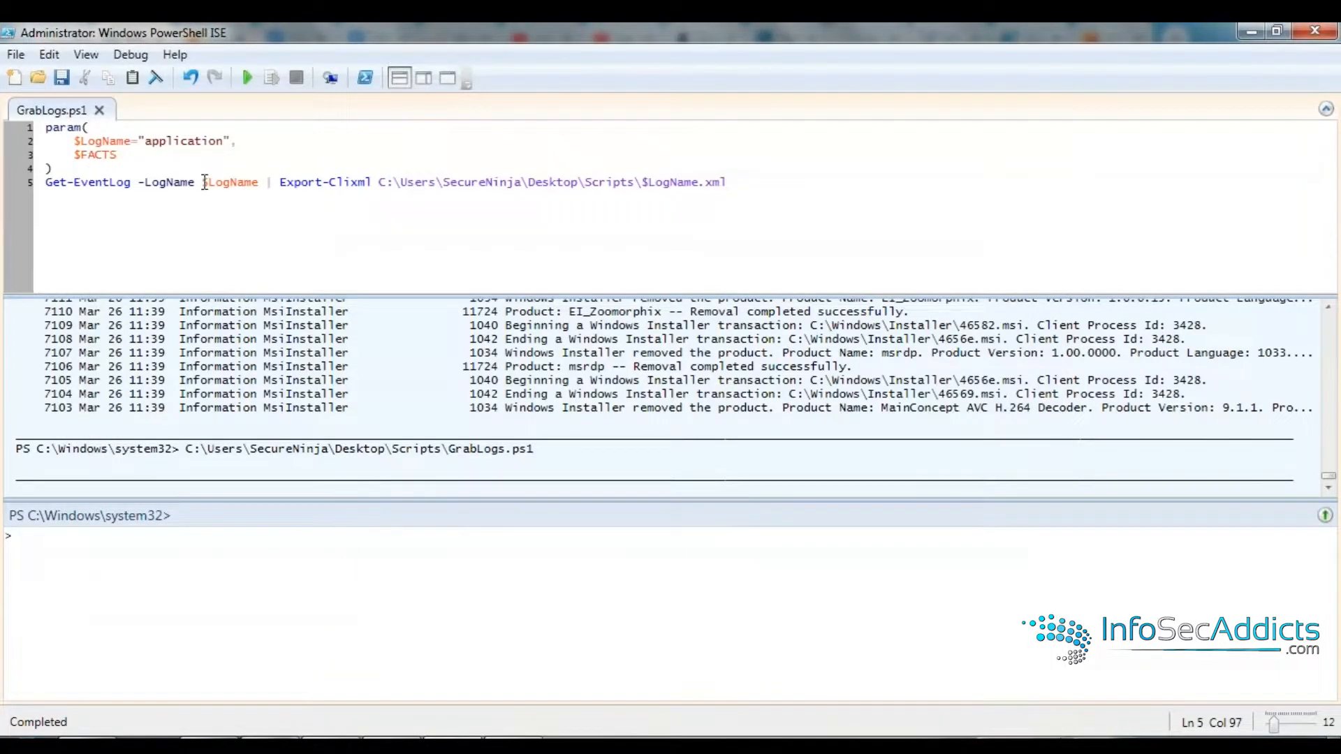
{"action": "double_click", "coordinate": [229, 181]}
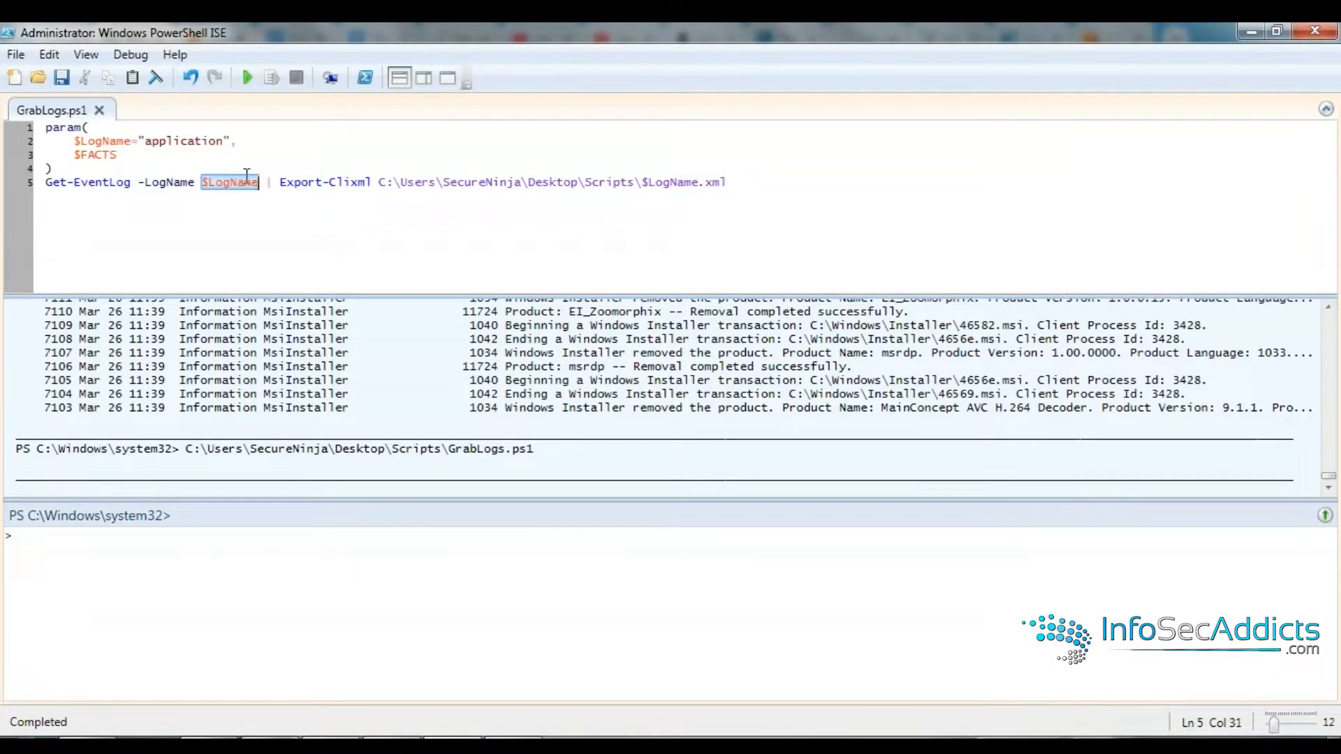
{"action": "left_click", "coordinate": [93, 155]}
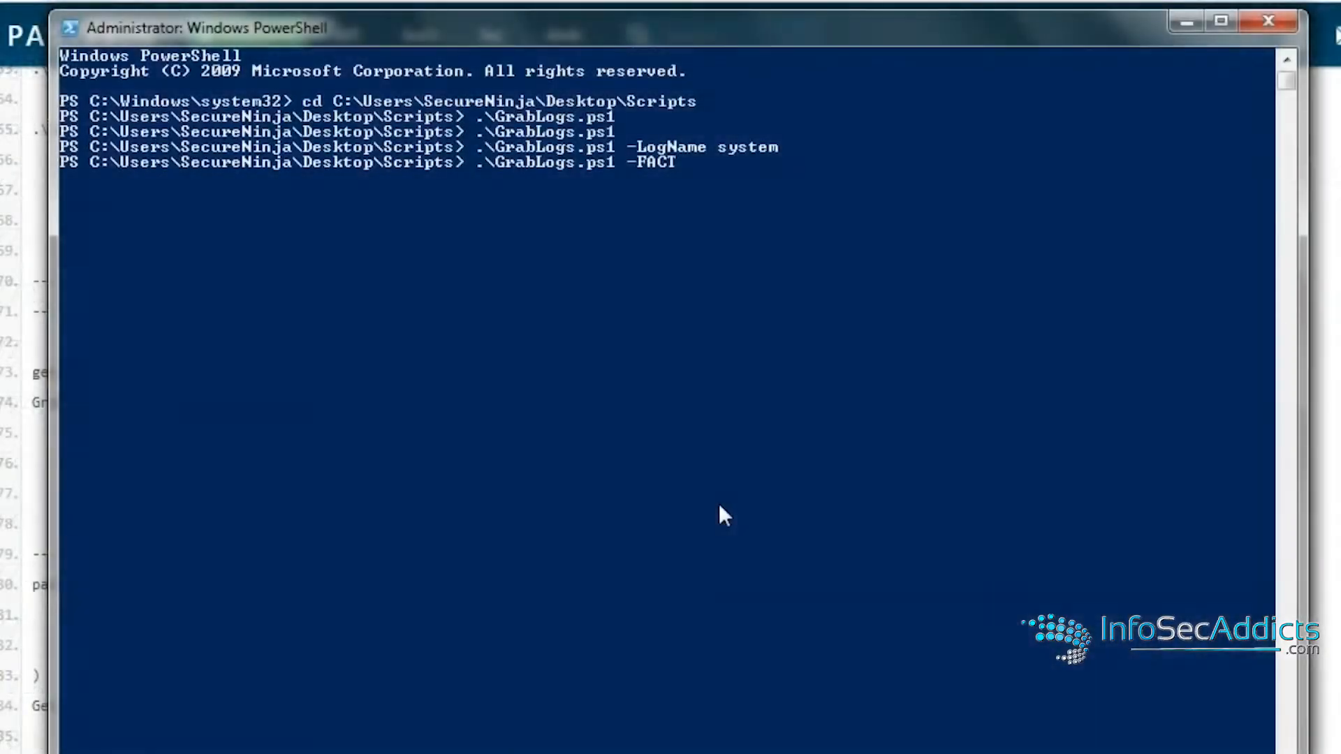
- Run Get-Help .\GrabLogs.ps1 to show its syntax with -LogName and -FACTS parameters
{"action": "type", "text": "get"}
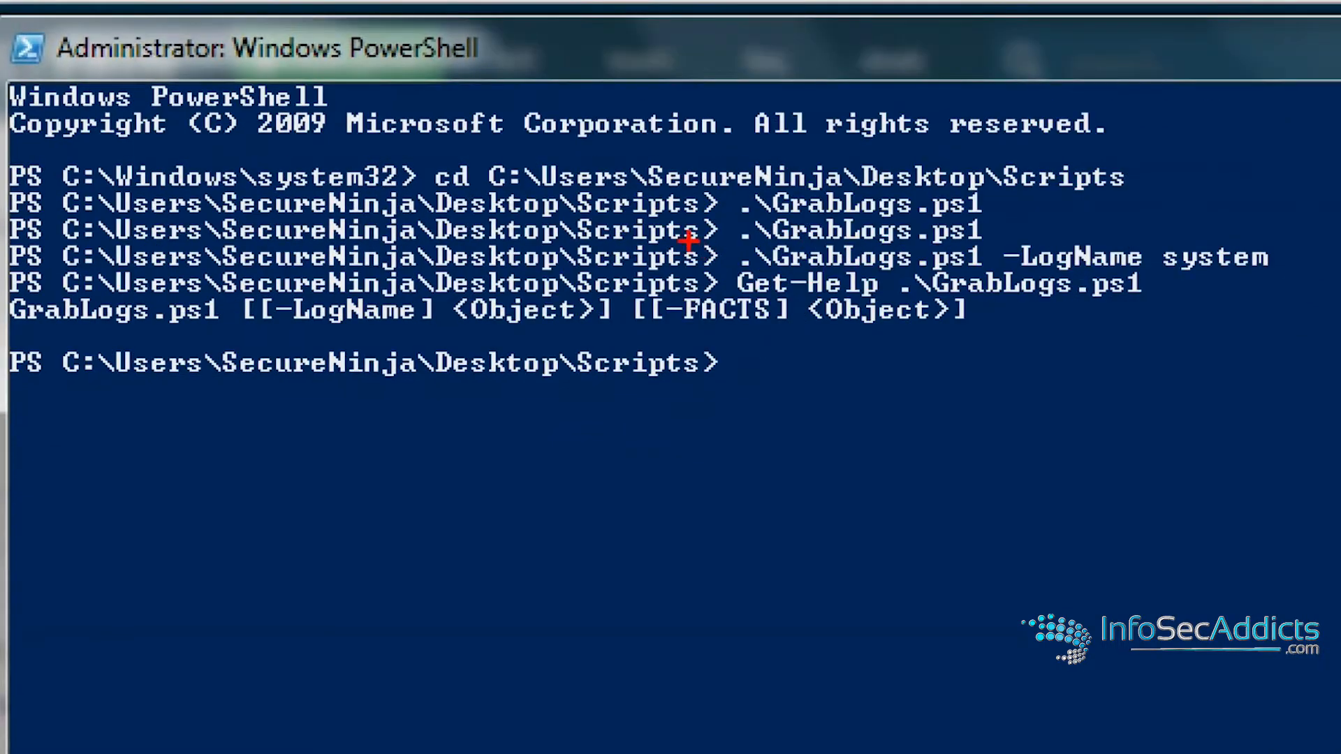
{"action": "mouse_move", "coordinate": [453, 290]}
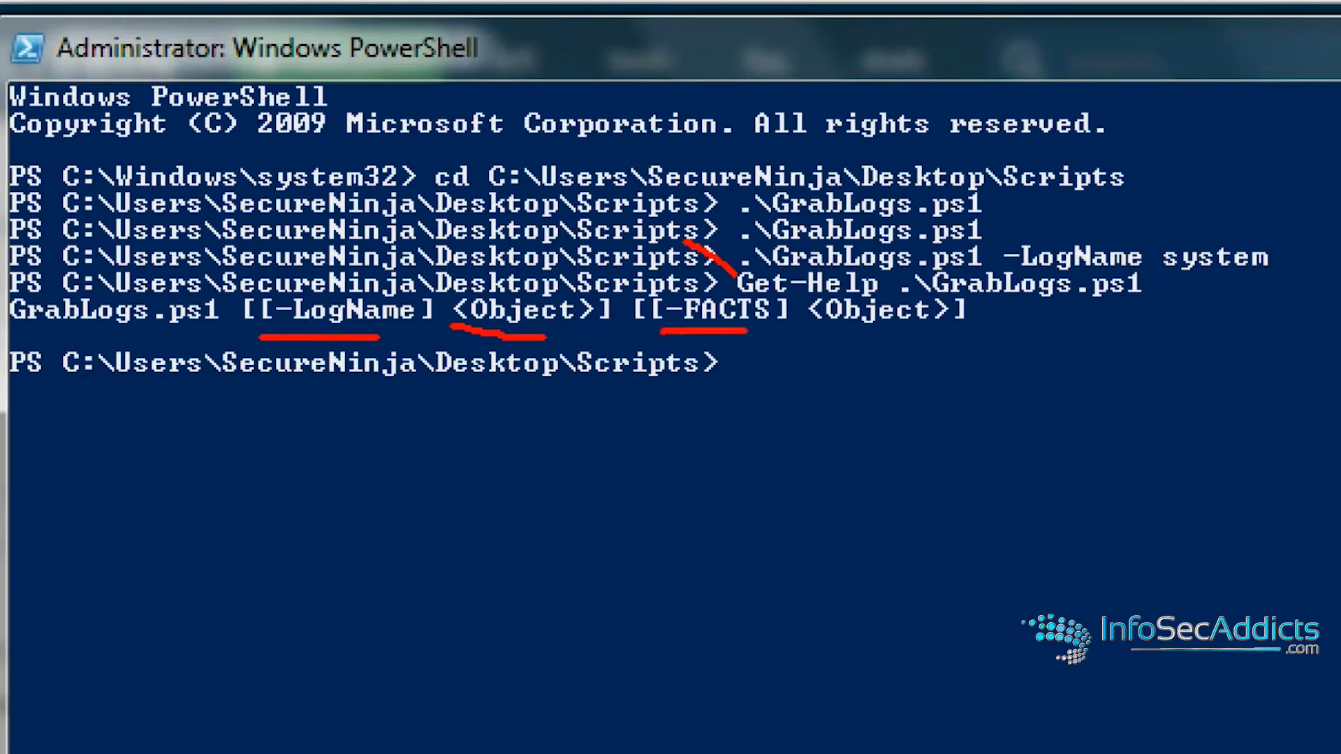
{"action": "left_click_drag", "start_coordinate": [809, 346], "coordinate": [954, 346]}
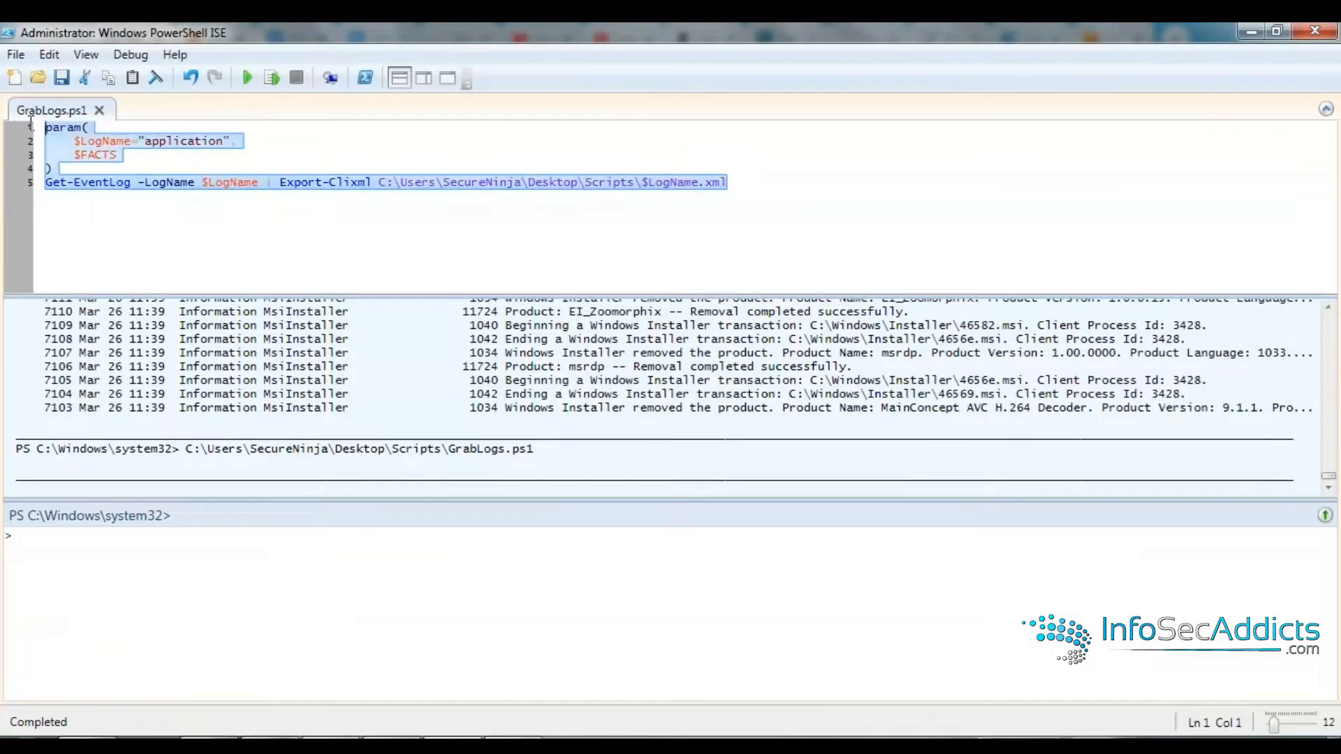
- Prefix $LogName with [string] in the param block and save GrabLogs.ps1
{"action": "type", "text": "[string]"}
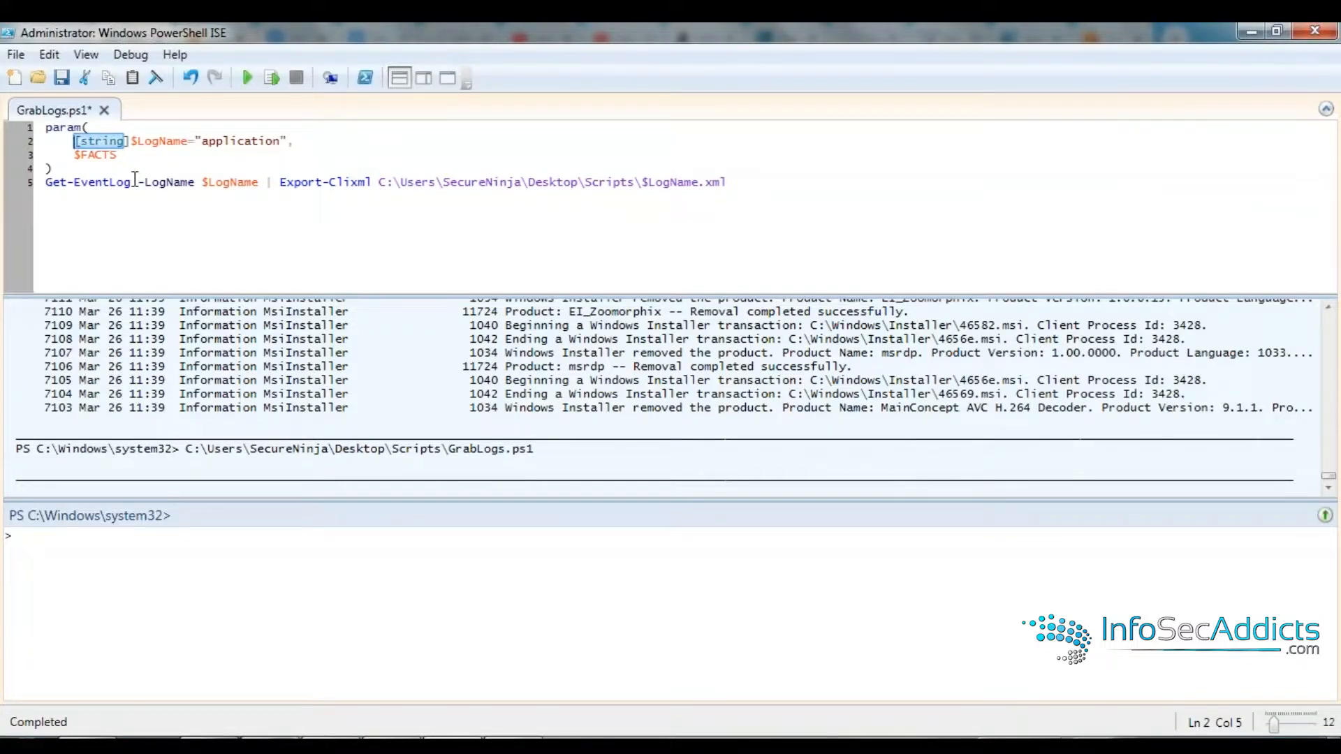
{"action": "left_click", "coordinate": [60, 78]}
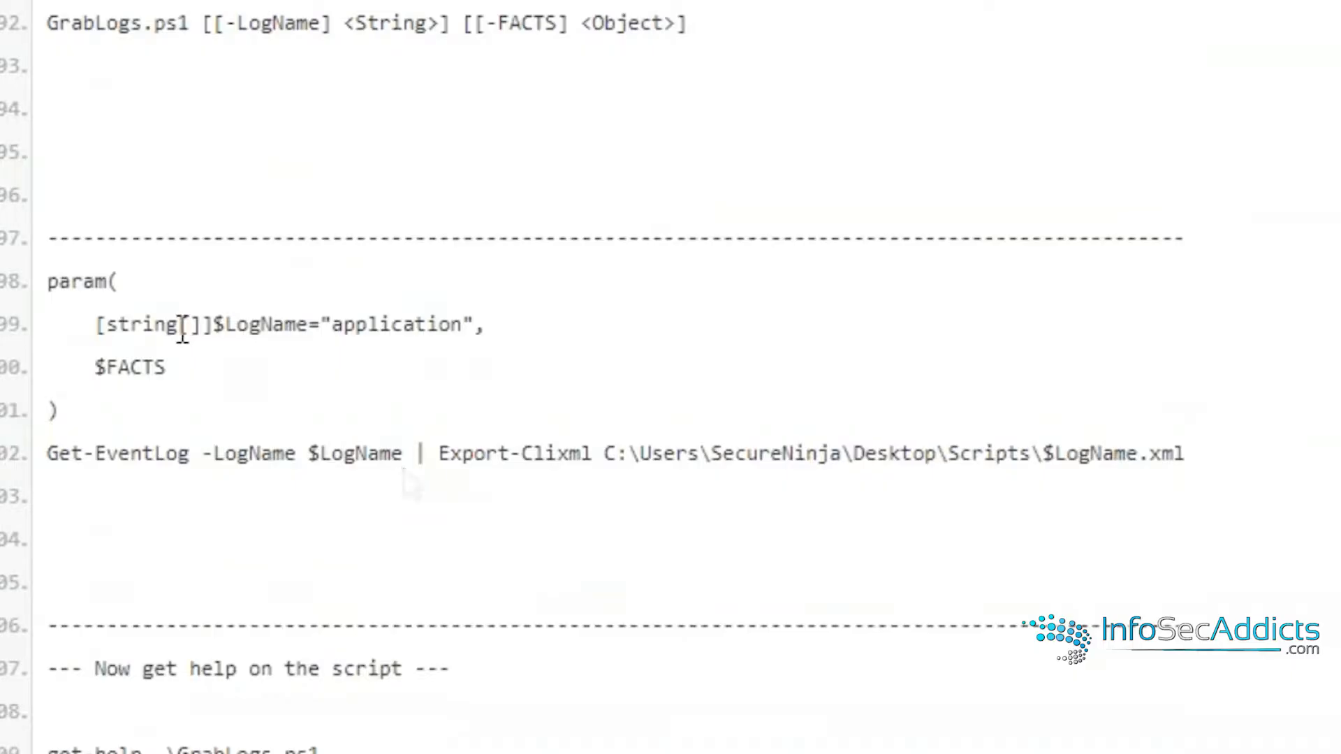
- Copy the [] array brackets from the notes and select the [CmdletBinding()] mandatory-parameter script
{"action": "double_click", "coordinate": [194, 326]}
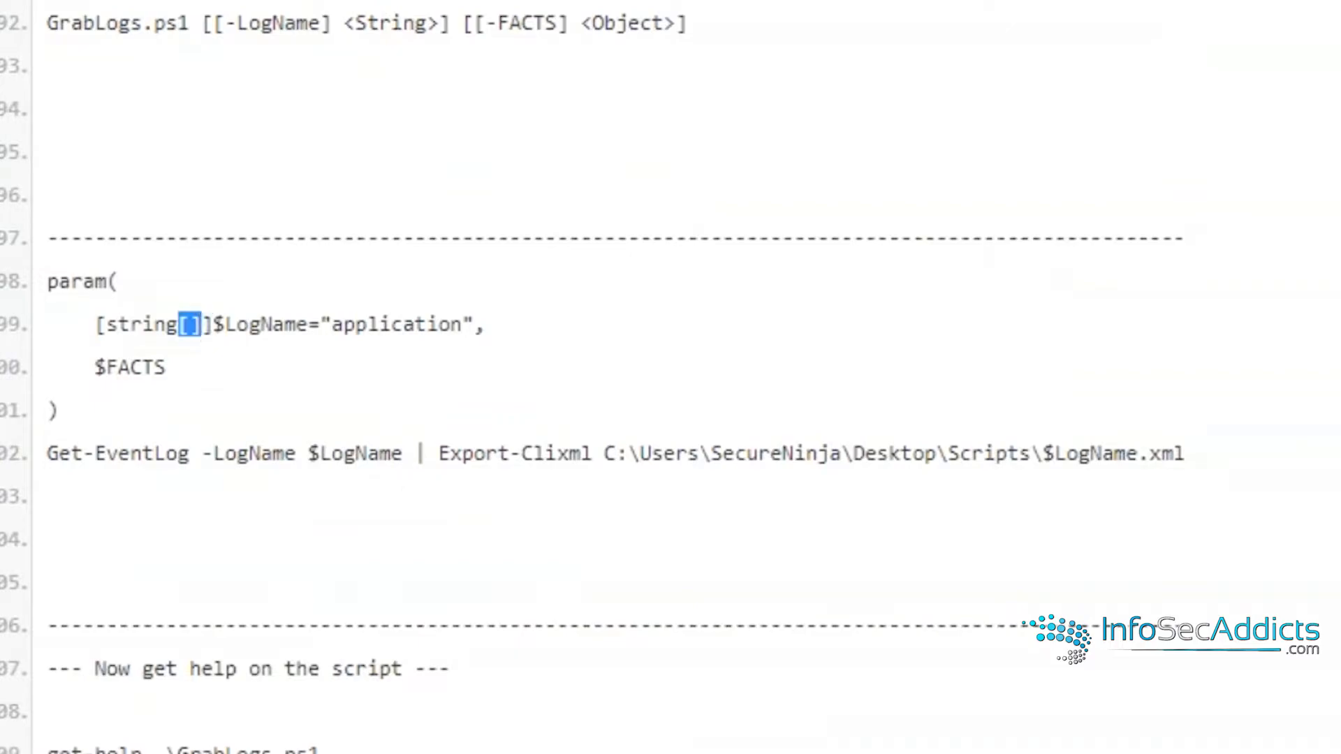
{"action": "left_click_drag", "start_coordinate": [53, 280], "coordinate": [1183, 453]}
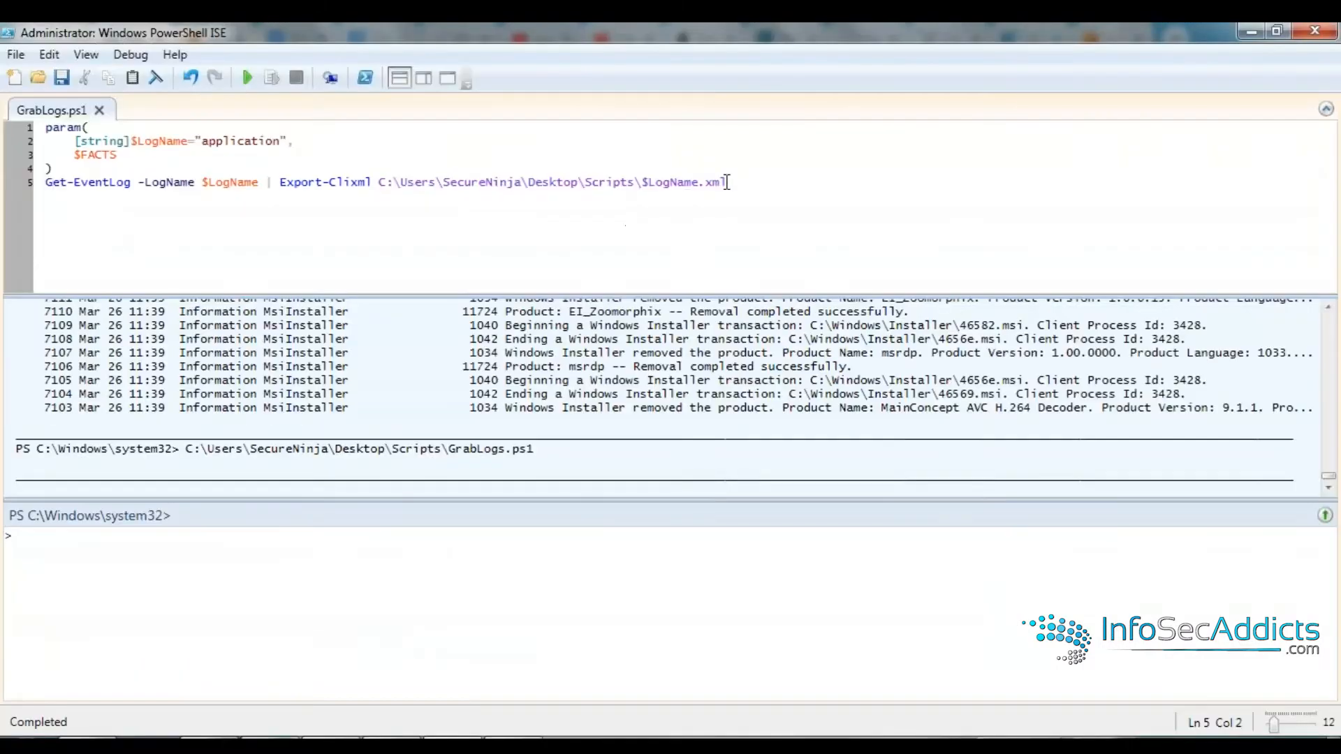
{"action": "key", "text": "ctrl+a"}
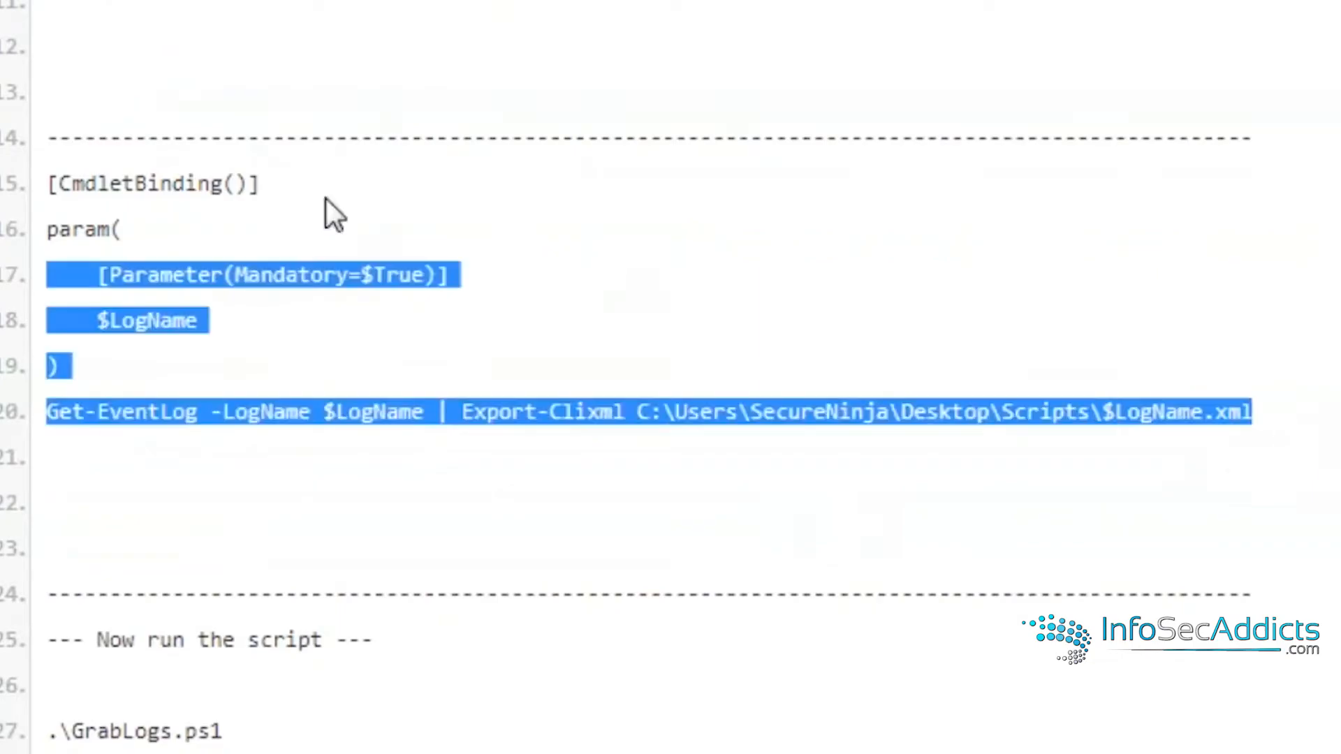
- Run GrabLogs.ps1 with no arguments, answer security at the LogName prompt and inspect security.xml in Scripts
{"action": "right_click", "coordinate": [332, 212]}
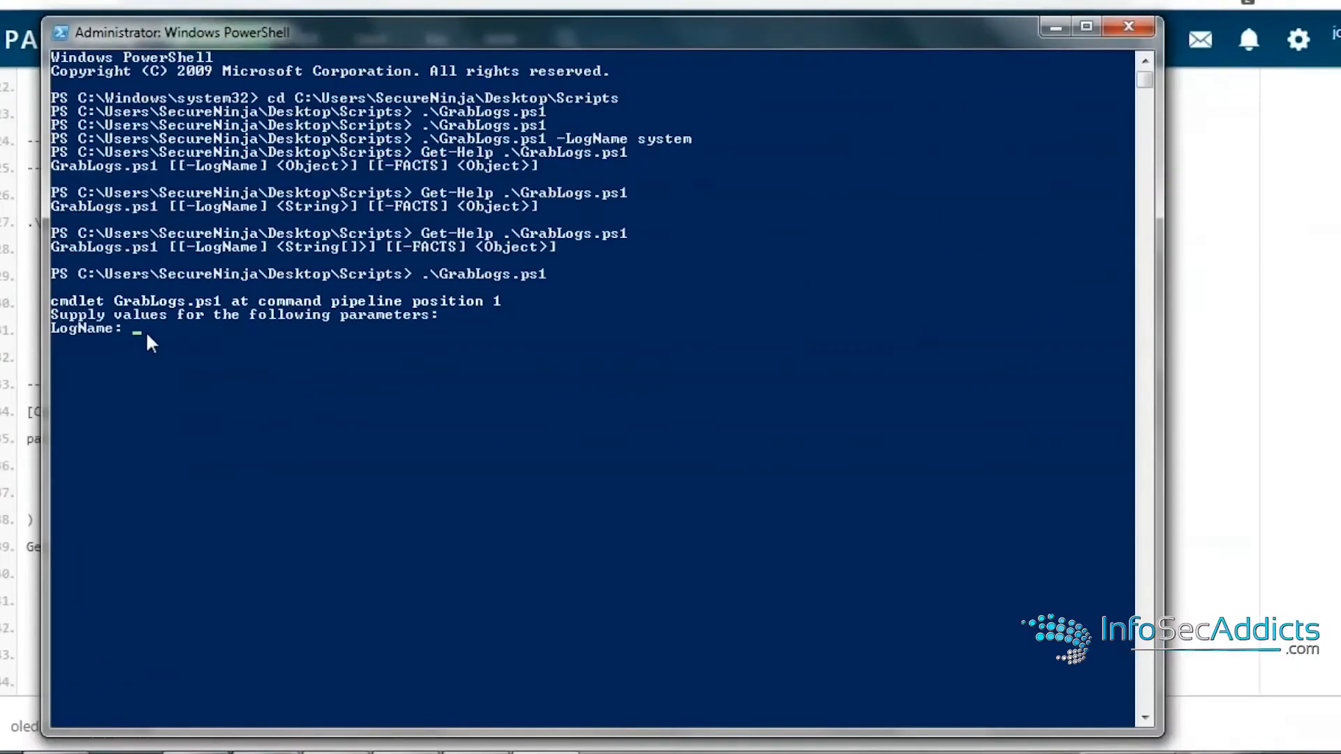
{"action": "type", "text": "a"}
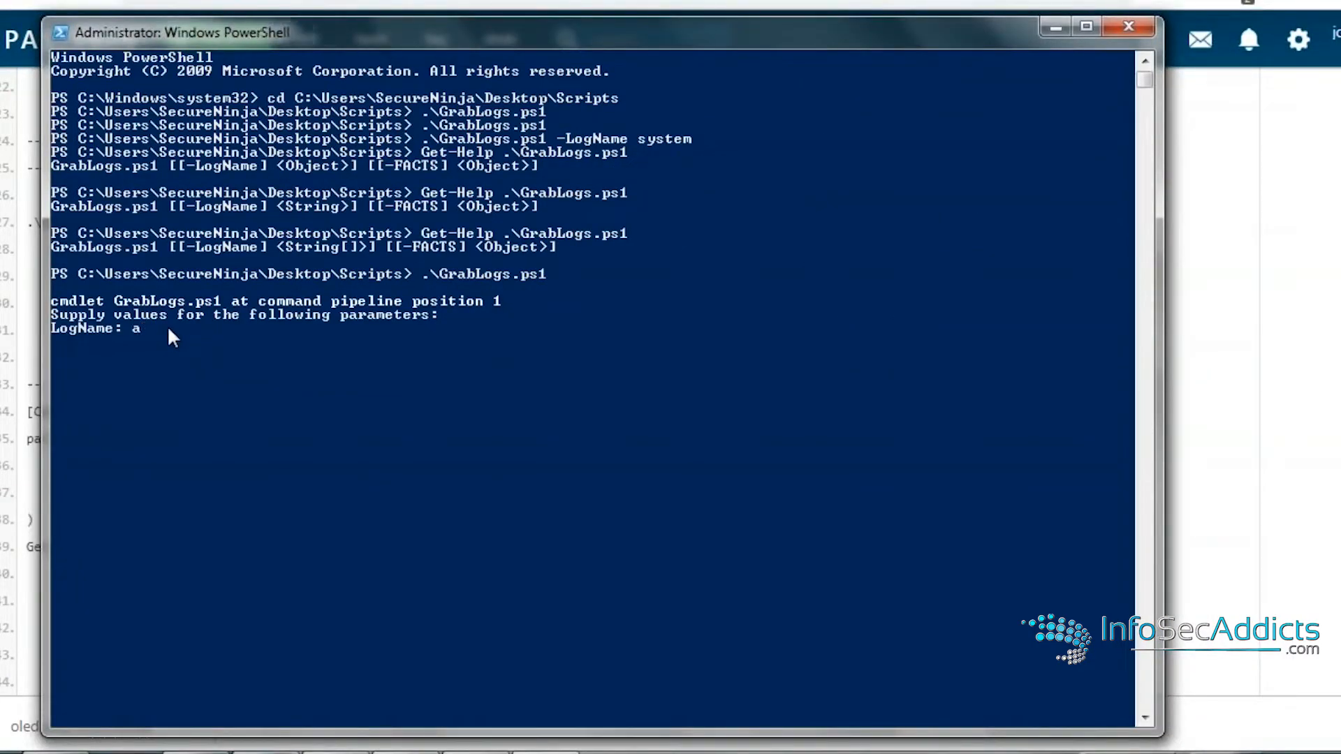
{"action": "type", "text": "security"}
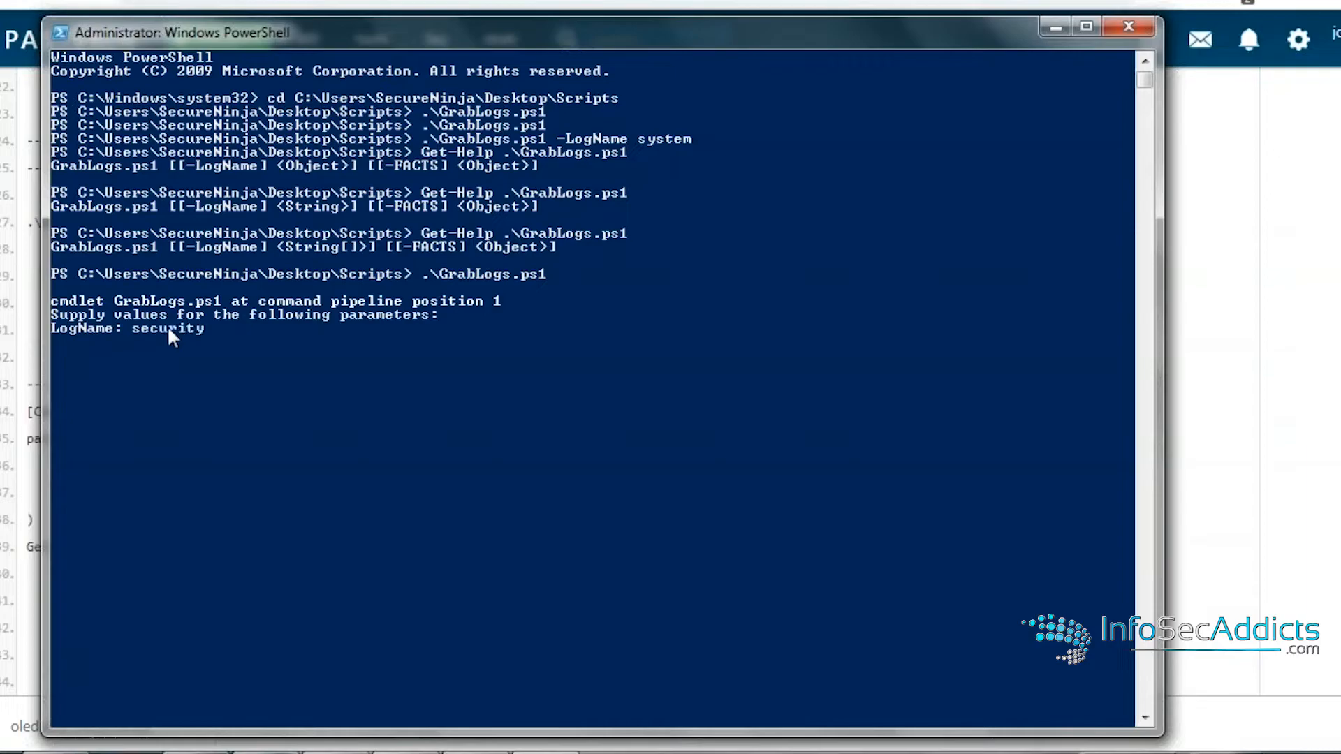
{"action": "key", "text": "enter"}
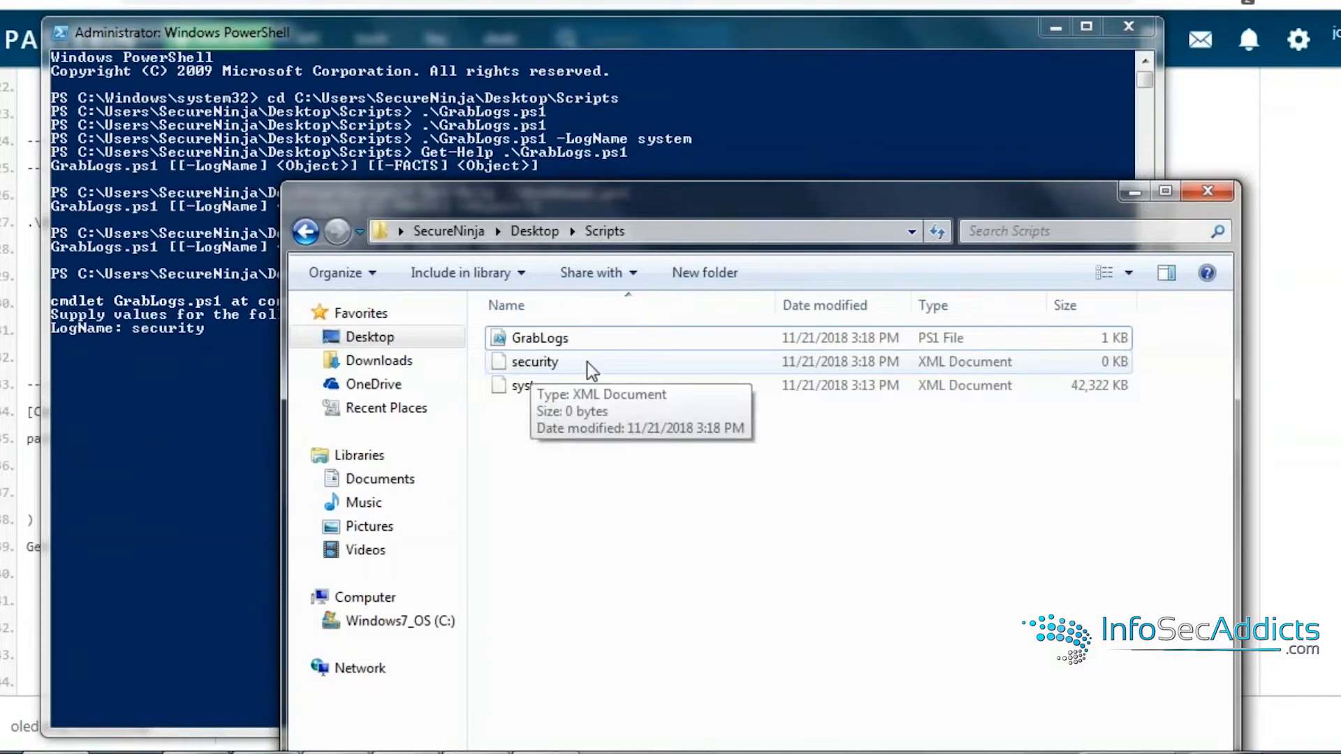
{"action": "left_click", "coordinate": [535, 362]}
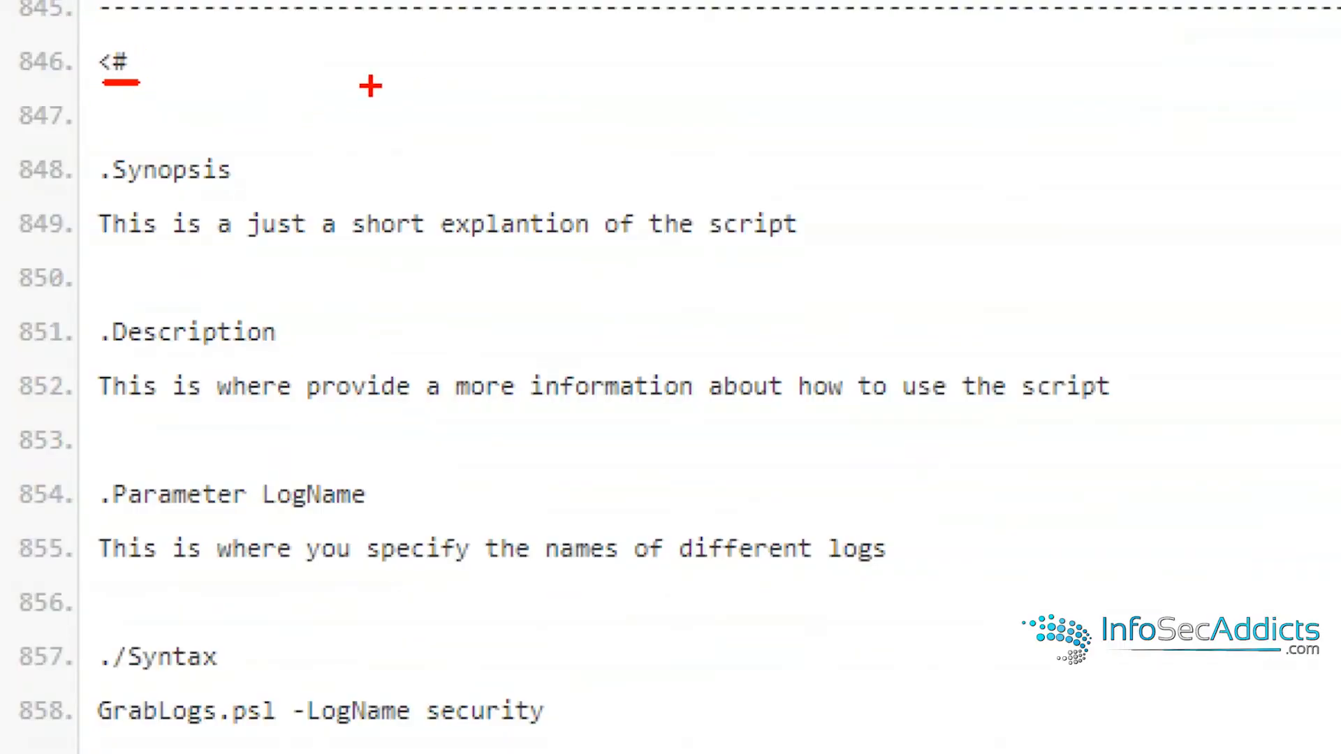
- Select the <# ... #> help block with Synopsis, Description, Parameter and Example from the notes for GrabLogs.ps1
{"action": "left_click_drag", "start_coordinate": [243, 145], "coordinate": [393, 69]}
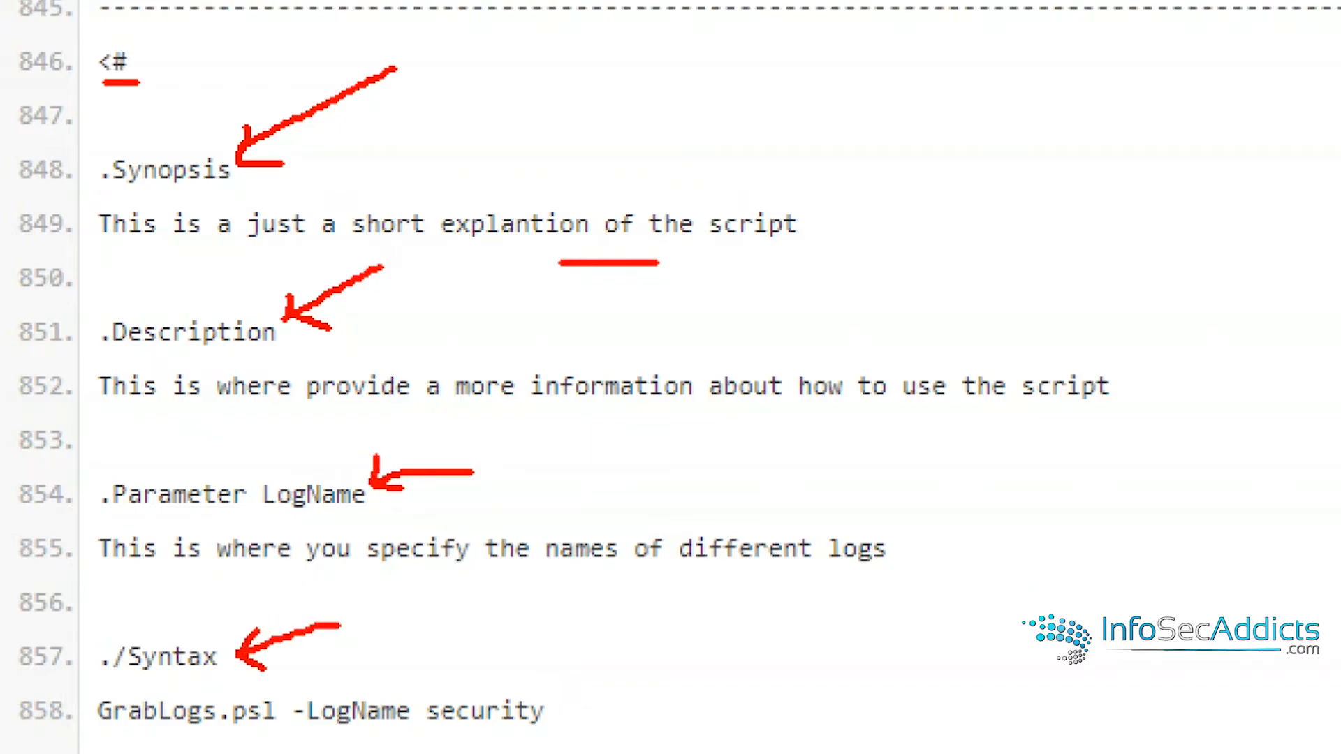
{"action": "scroll", "scroll_direction": "down", "scroll_amount": 3}
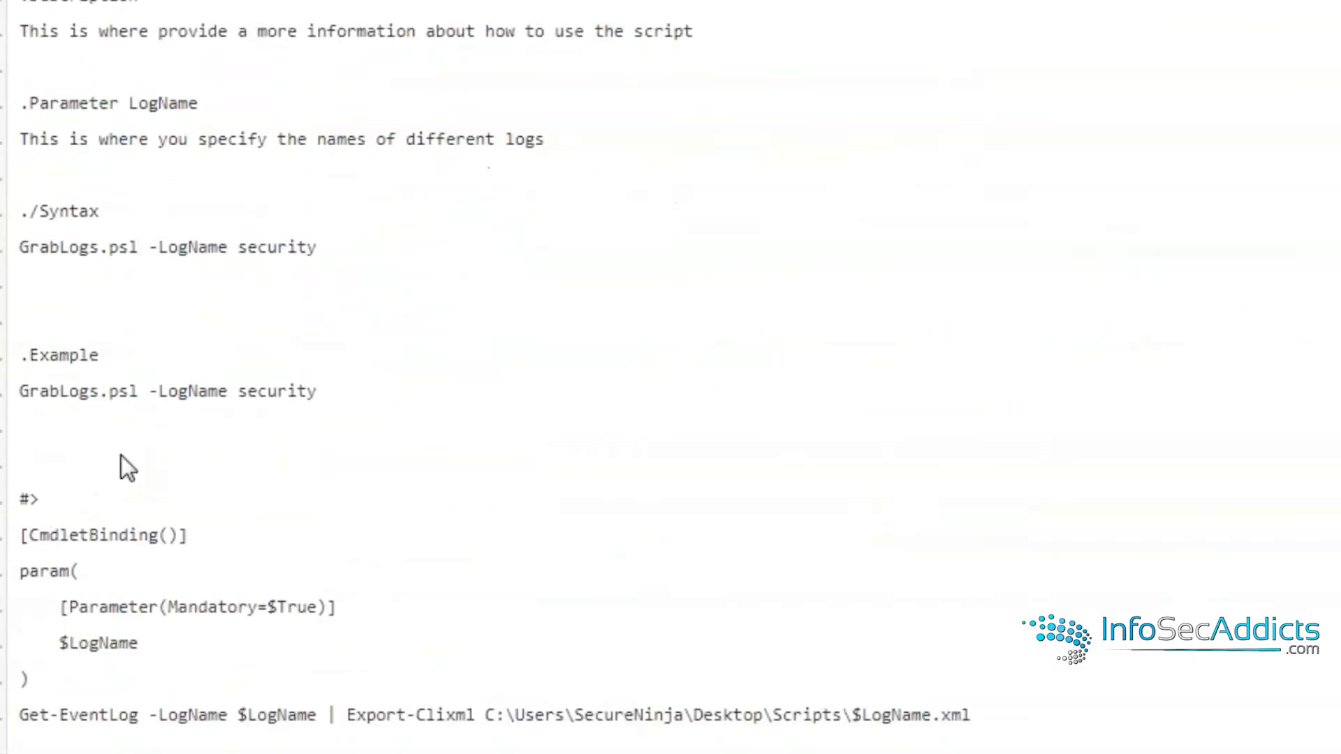
{"action": "left_click_drag", "start_coordinate": [25, 355], "coordinate": [321, 391]}
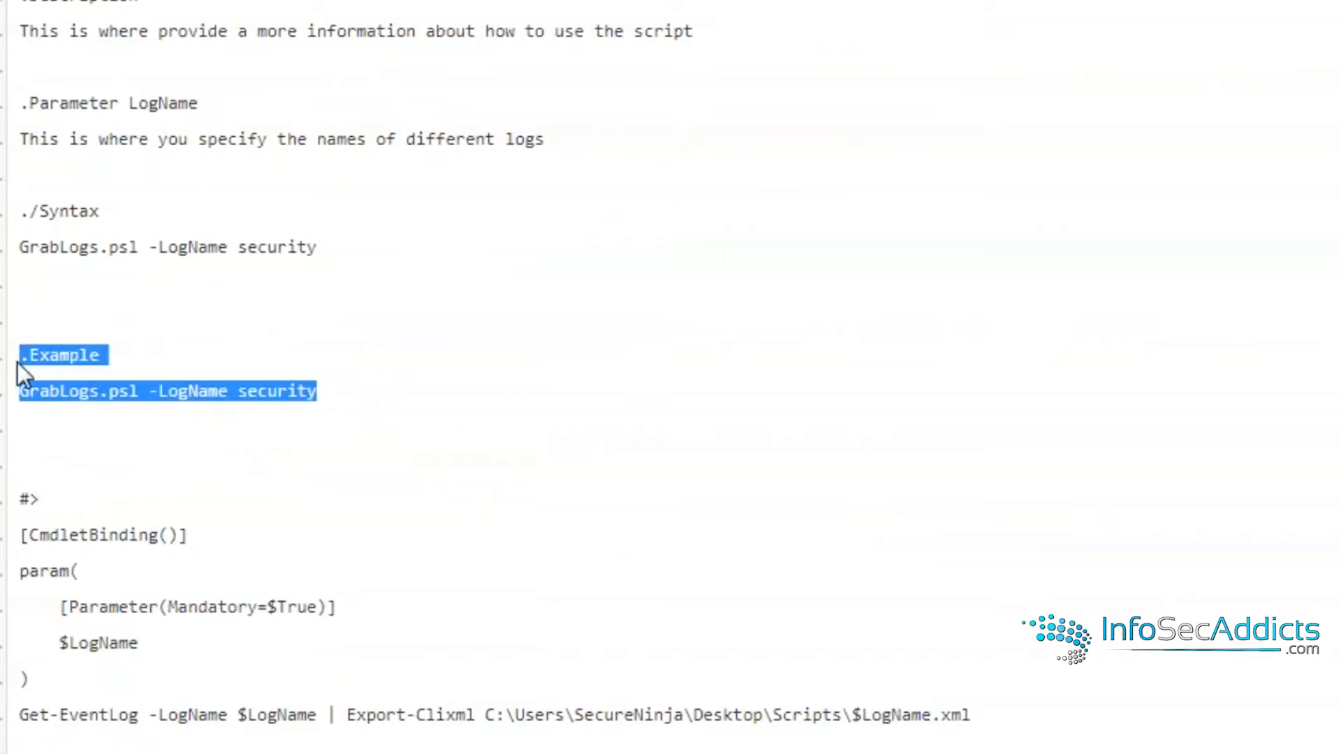
{"action": "mouse_move", "coordinate": [66, 470]}
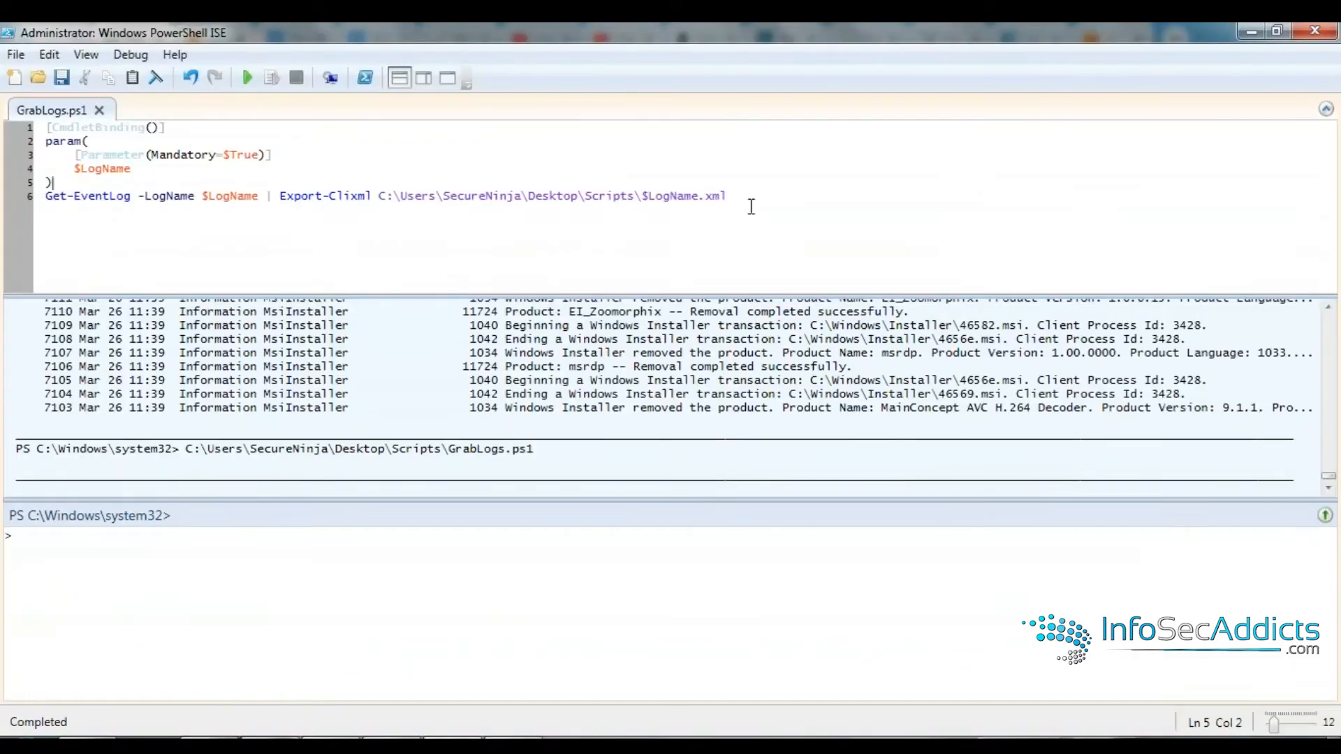
{"action": "key", "text": "ctrl+a"}
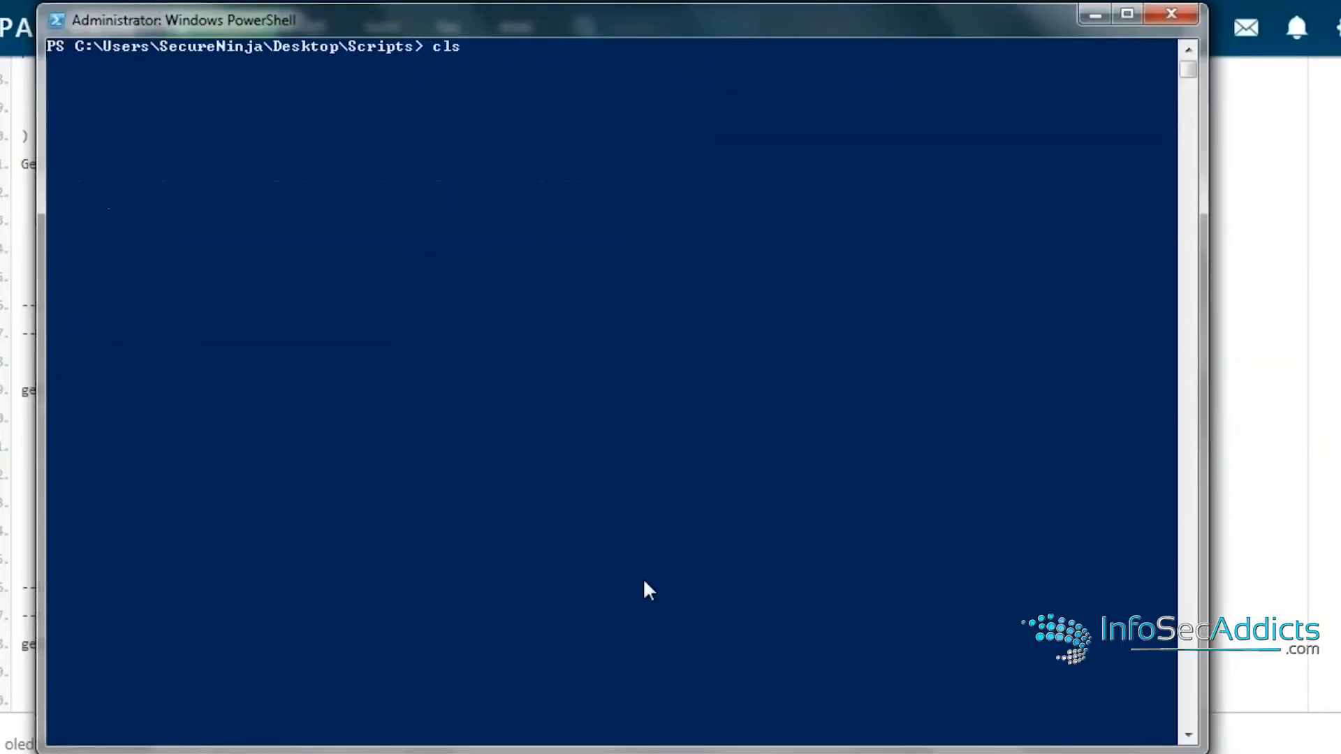
- Request Get-Help on .\GrabLogs.ps1 and check the notes for the -full variant
{"action": "type", "text": "Get-Help .\\GrabLogs.ps1"}
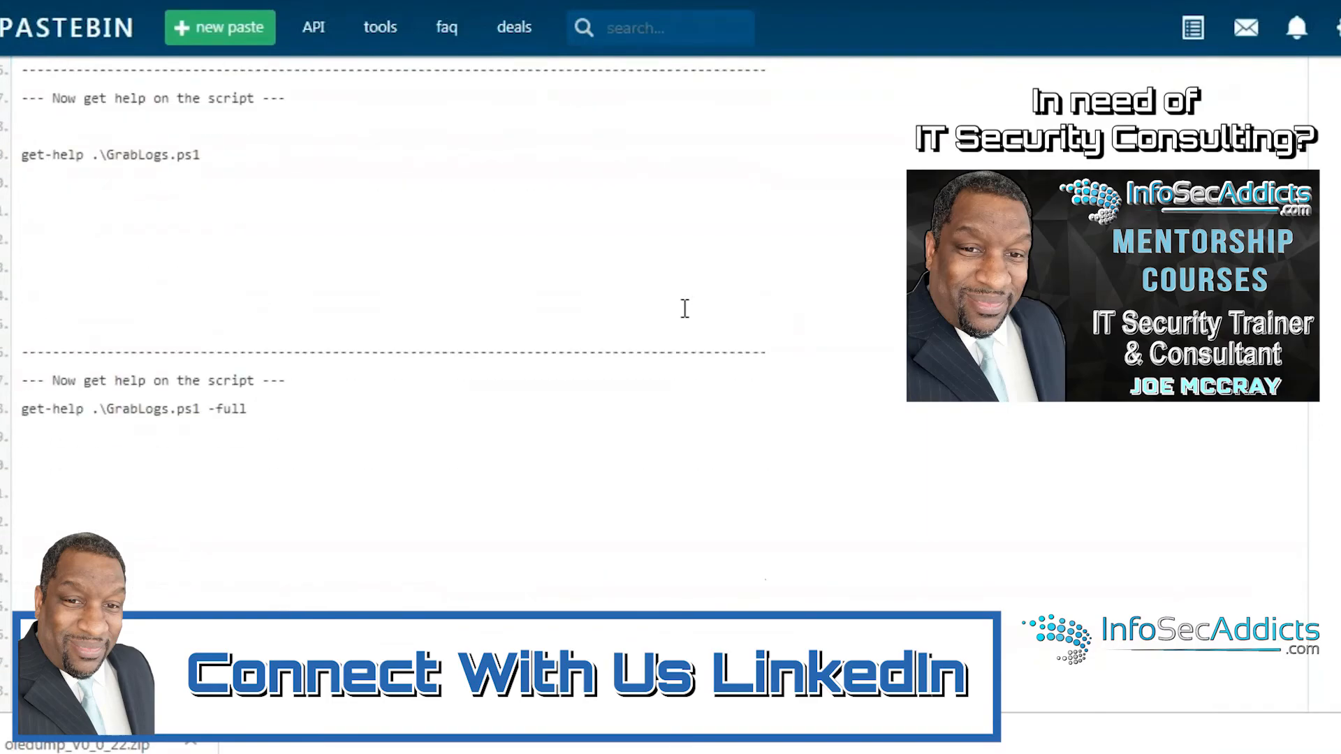
{"action": "scroll", "scroll_direction": "down", "scroll_amount": 3}
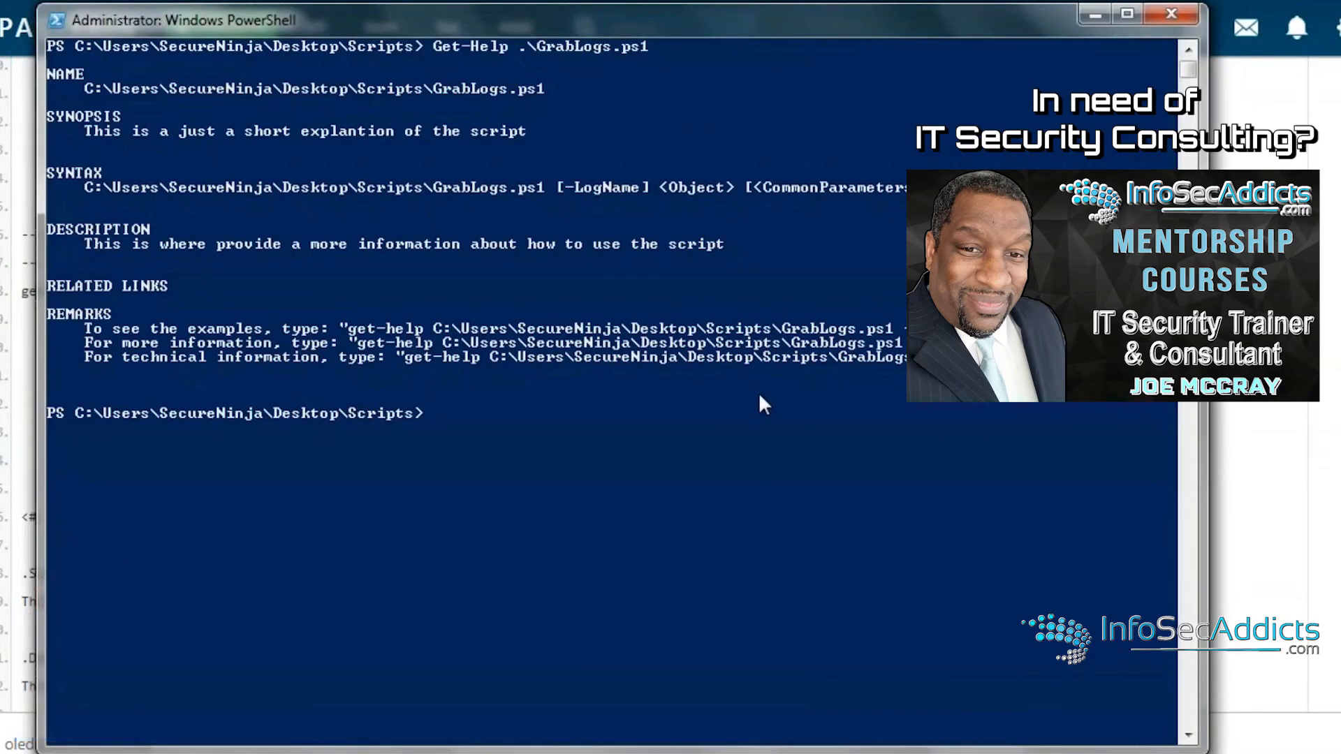
- Show Get-Help .\GrabLogs.ps1 -full and scroll through the LogName parameter details and Example 1
{"action": "type", "text": "Get-Help .\\GrabLogs.ps1 -full"}
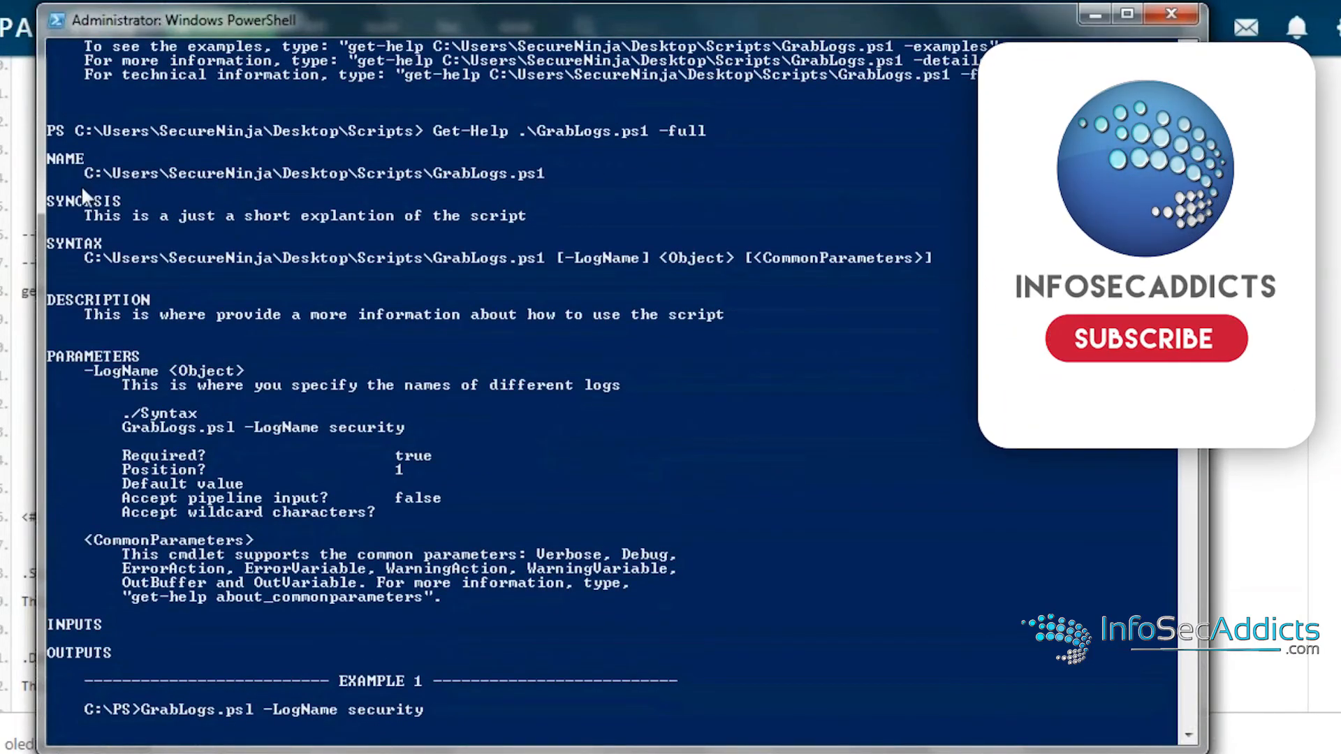
{"action": "left_click", "coordinate": [1145, 338]}
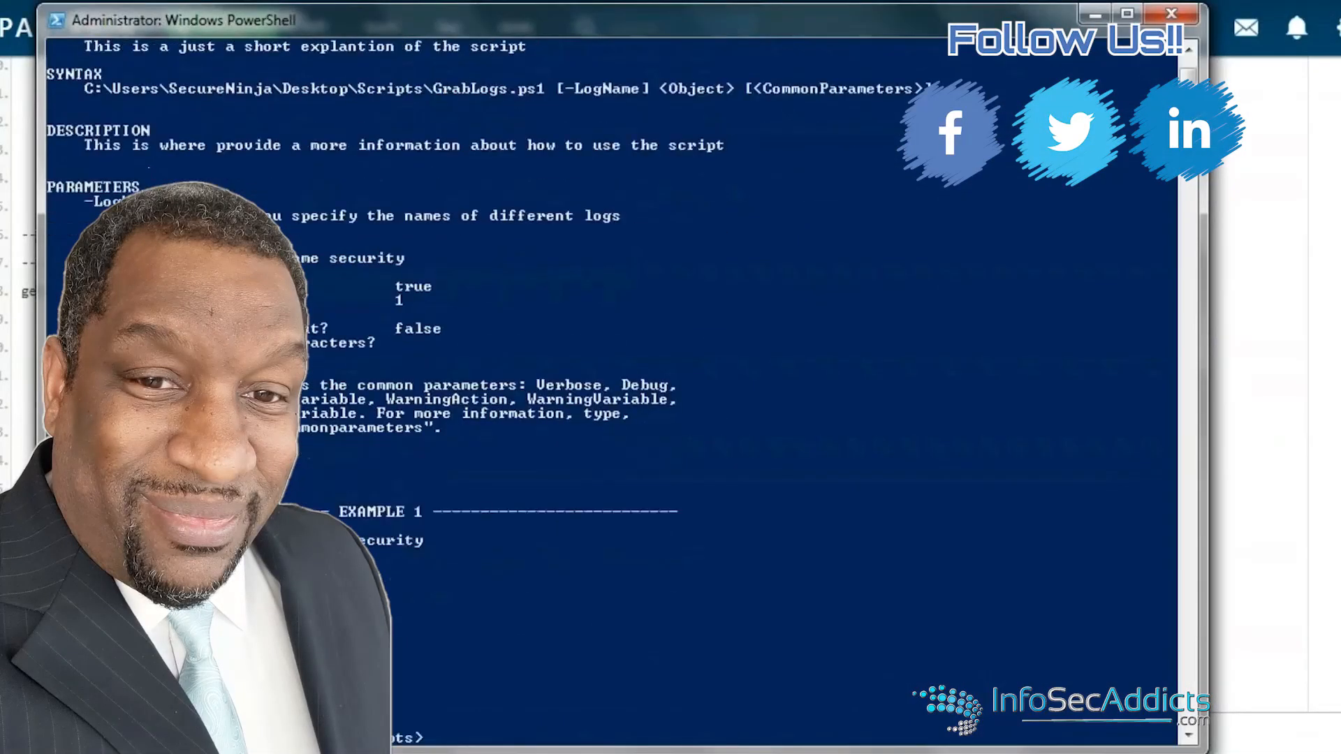
{"action": "scroll", "scroll_direction": "down", "scroll_amount": 3}
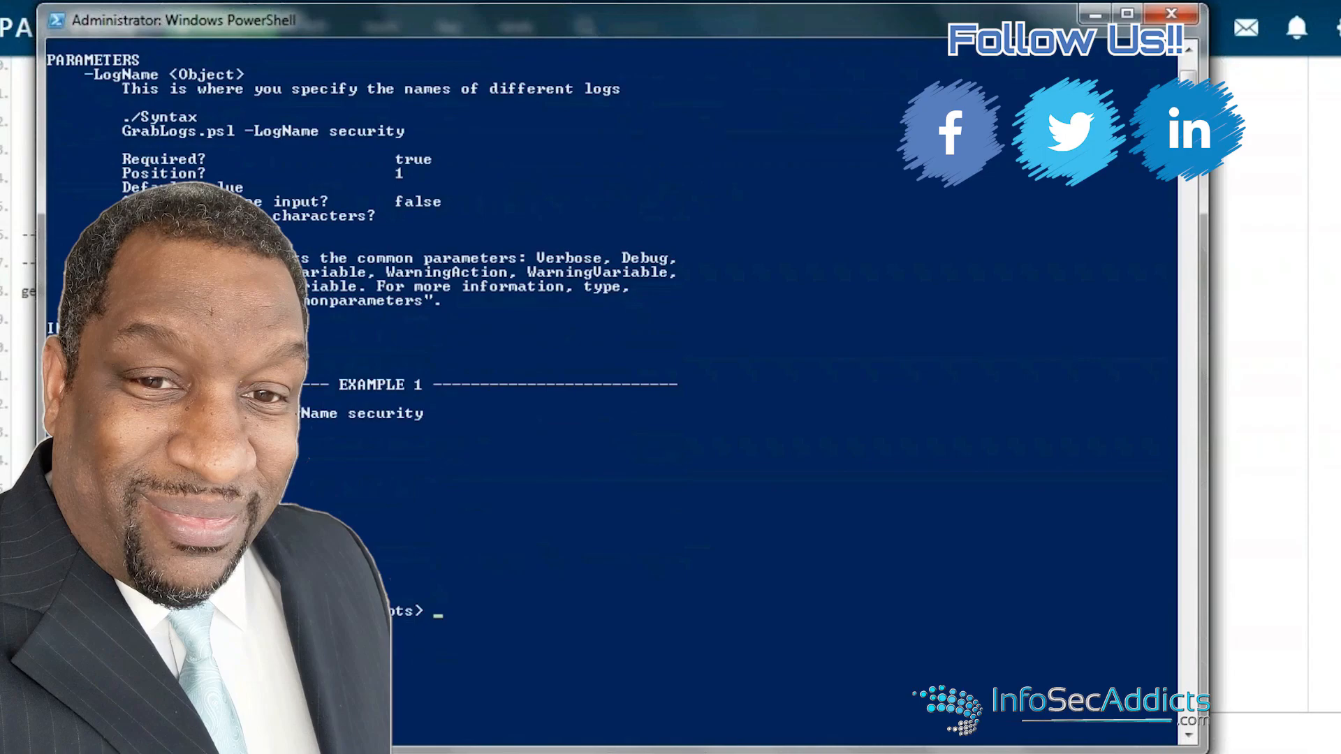
{"action": "scroll", "scroll_direction": "down", "scroll_amount": 3}
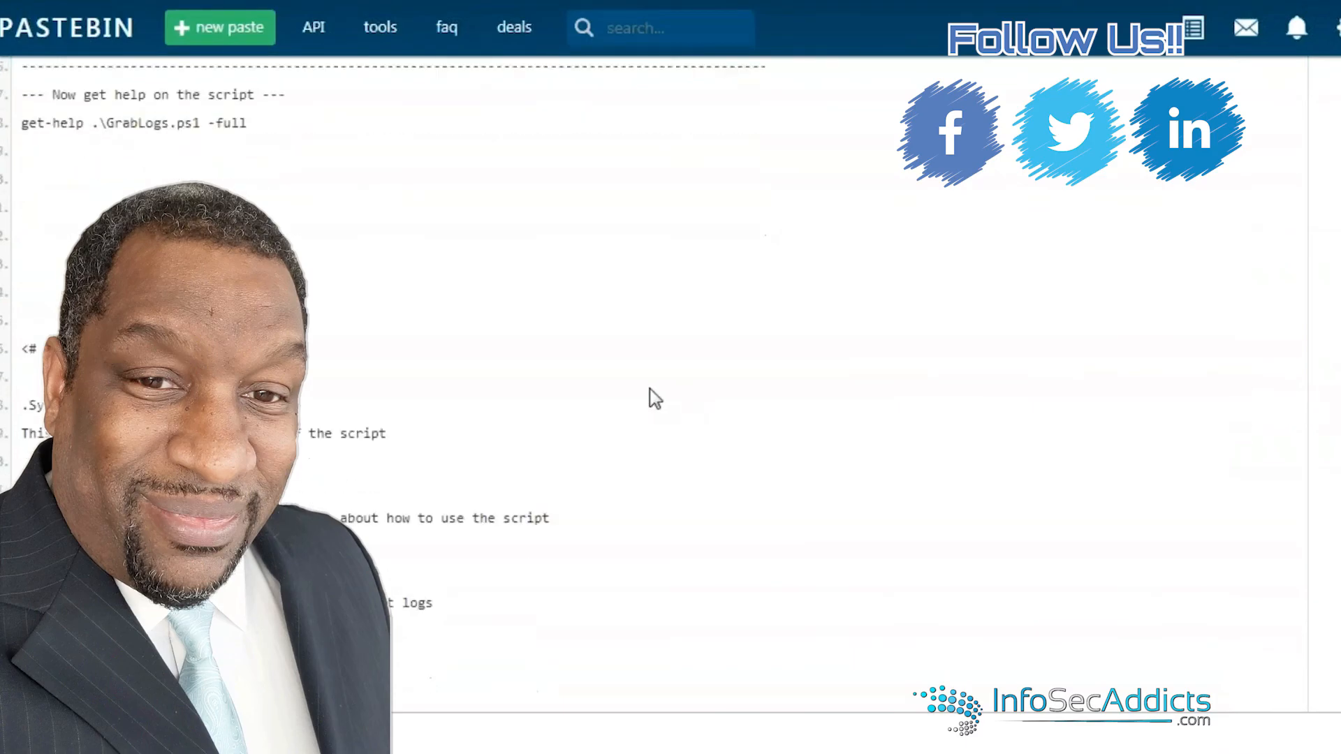
{"action": "scroll", "scroll_direction": "down", "scroll_amount": 3}
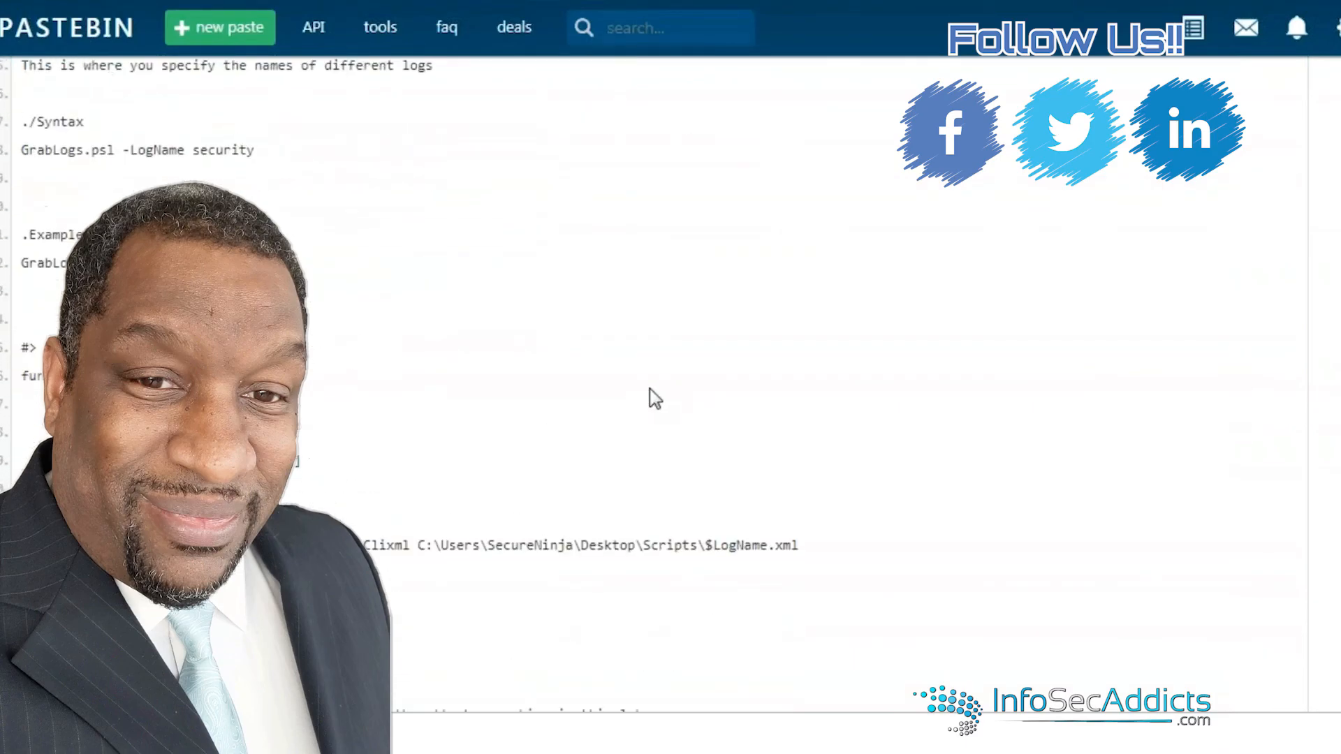
{"action": "scroll", "scroll_direction": "down", "scroll_amount": 3}
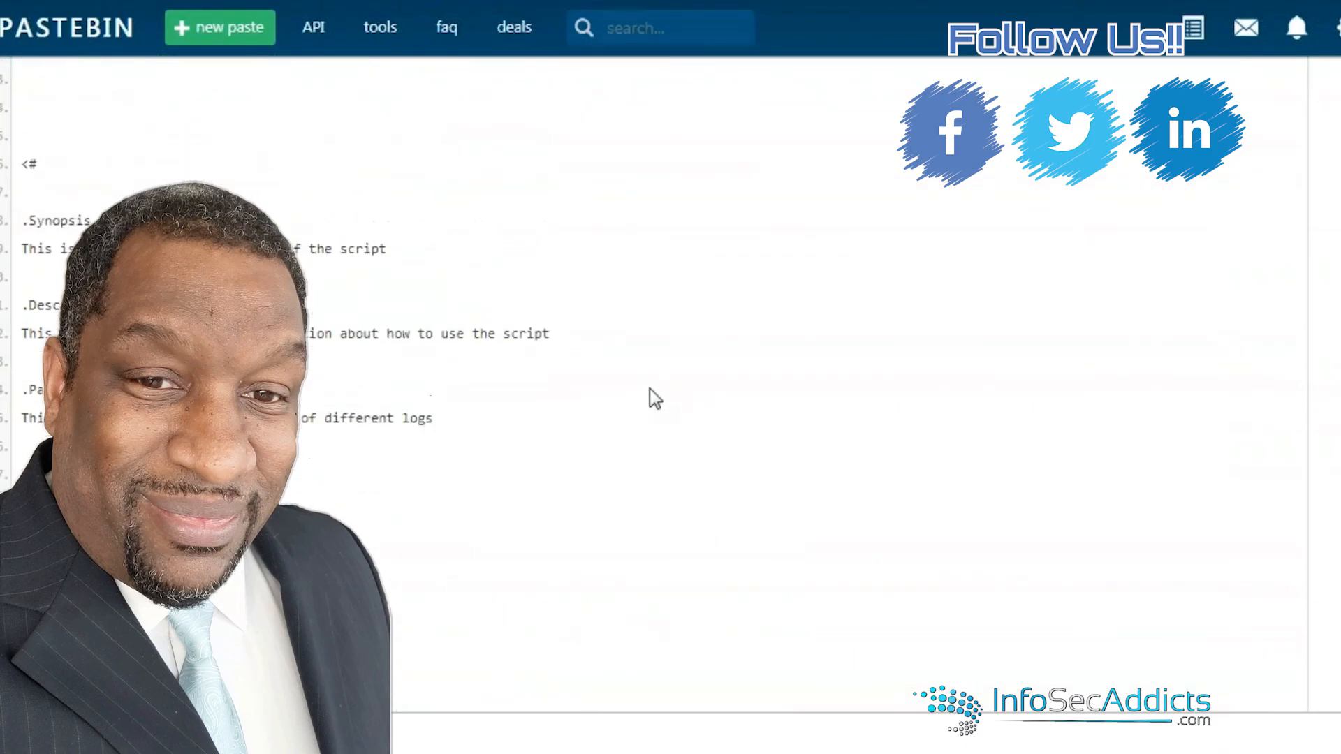